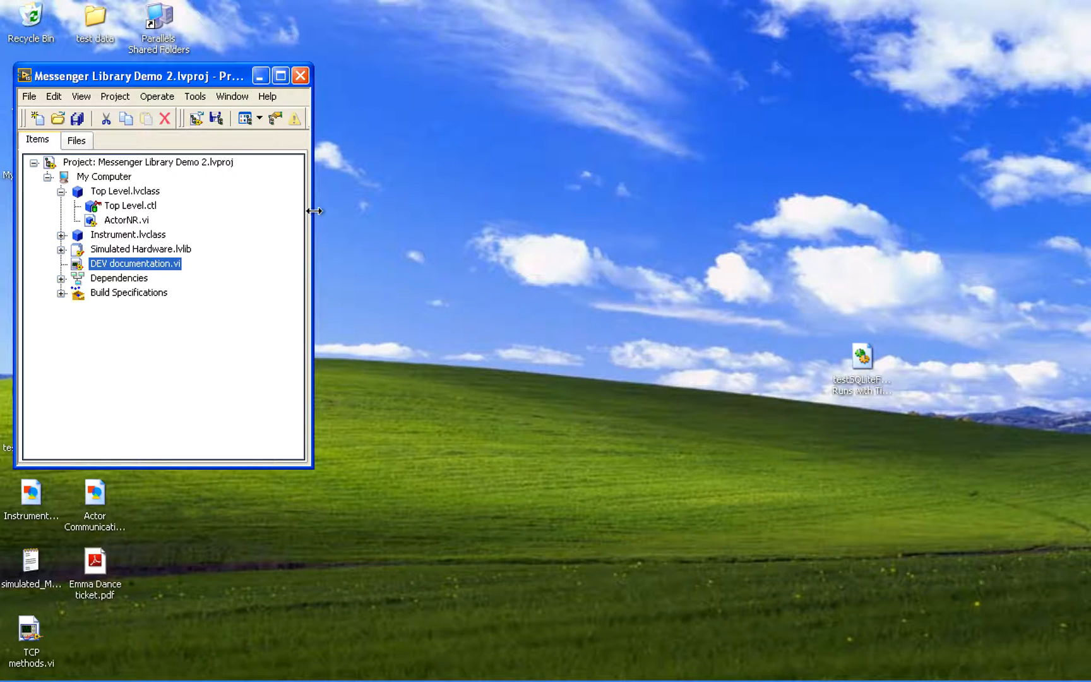
mouse_move(155, 359)
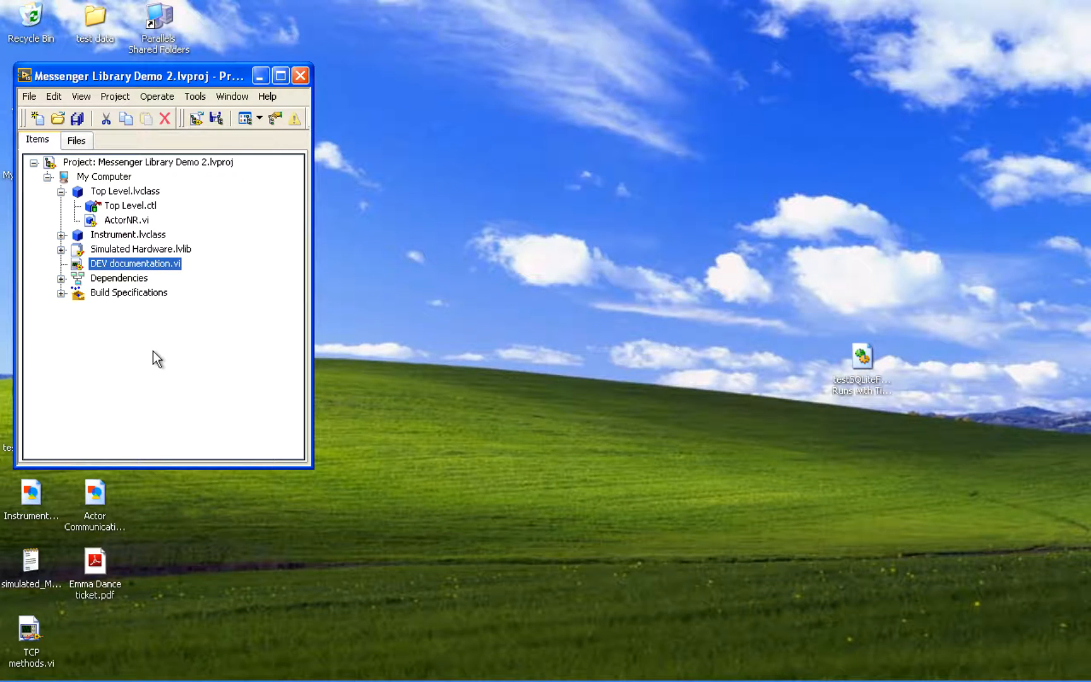
Open the Top Level actor's ActorNR.vi from the Project Explorer
double_click(126, 219)
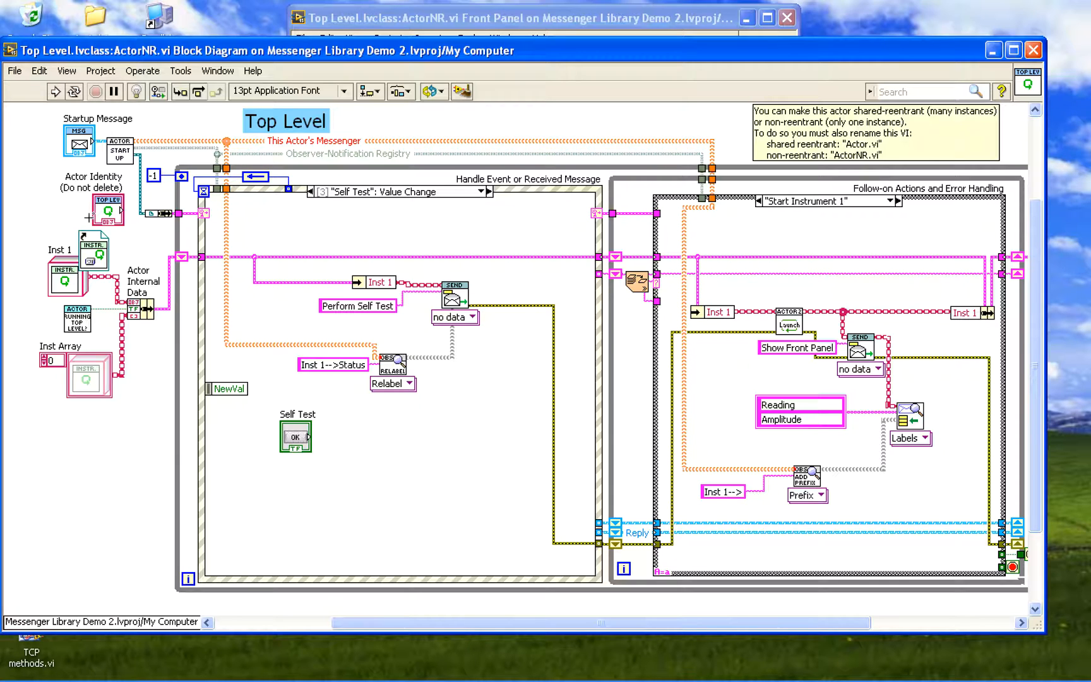
Run the Top Level actor from its front panel, then close the Top Level and Instrument windows
left_click(516, 18)
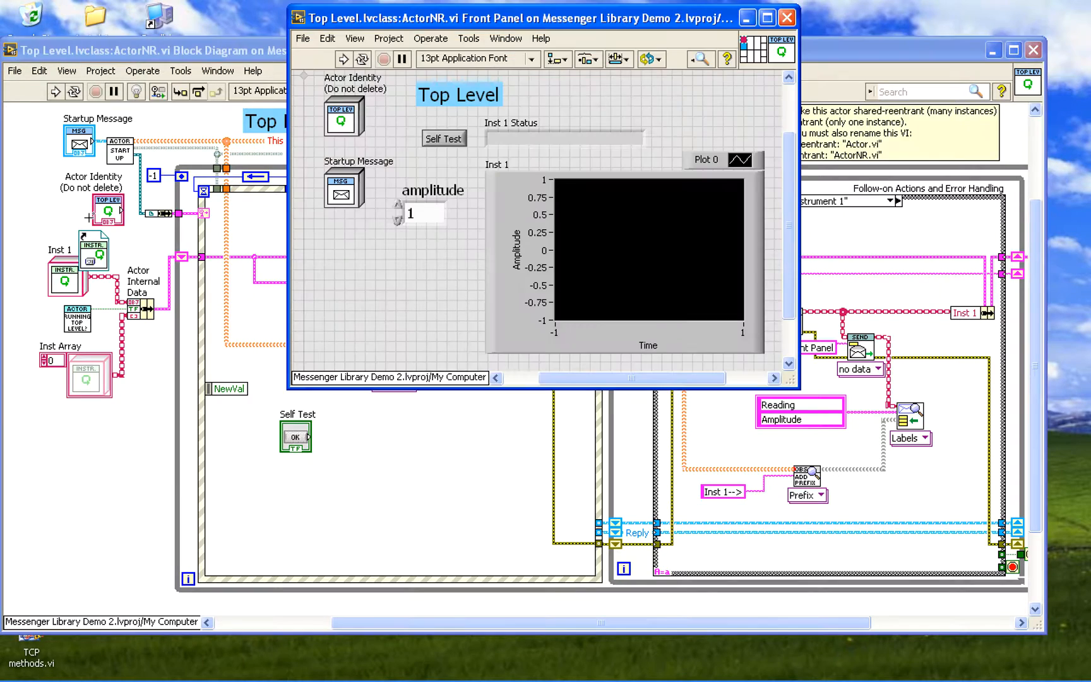
left_click(342, 58)
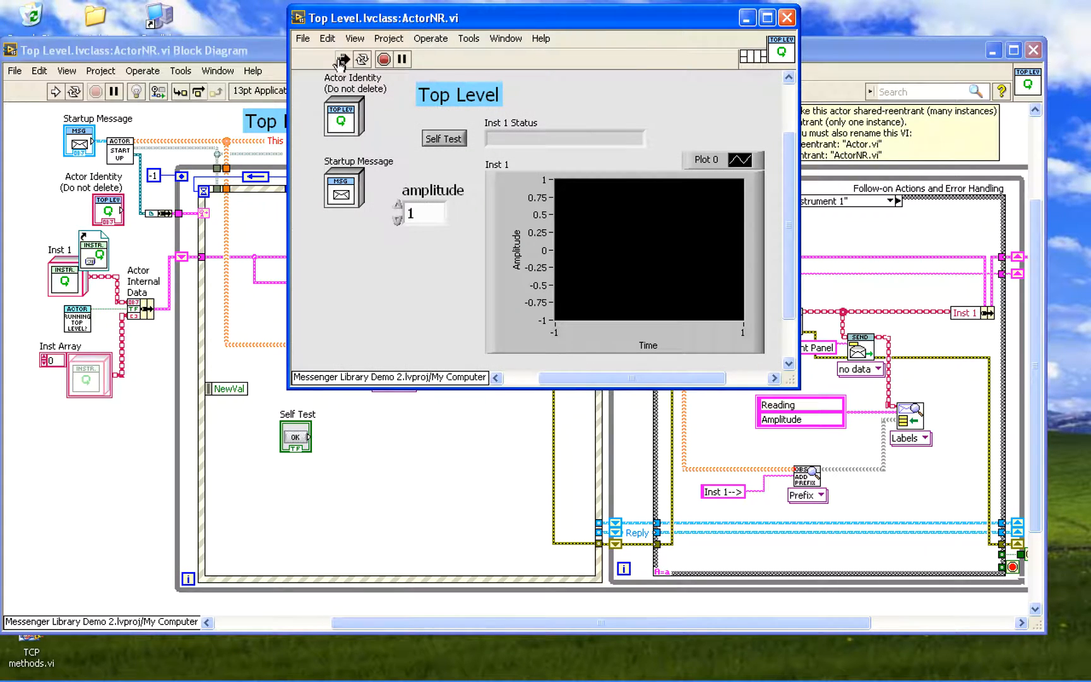
left_click(342, 58)
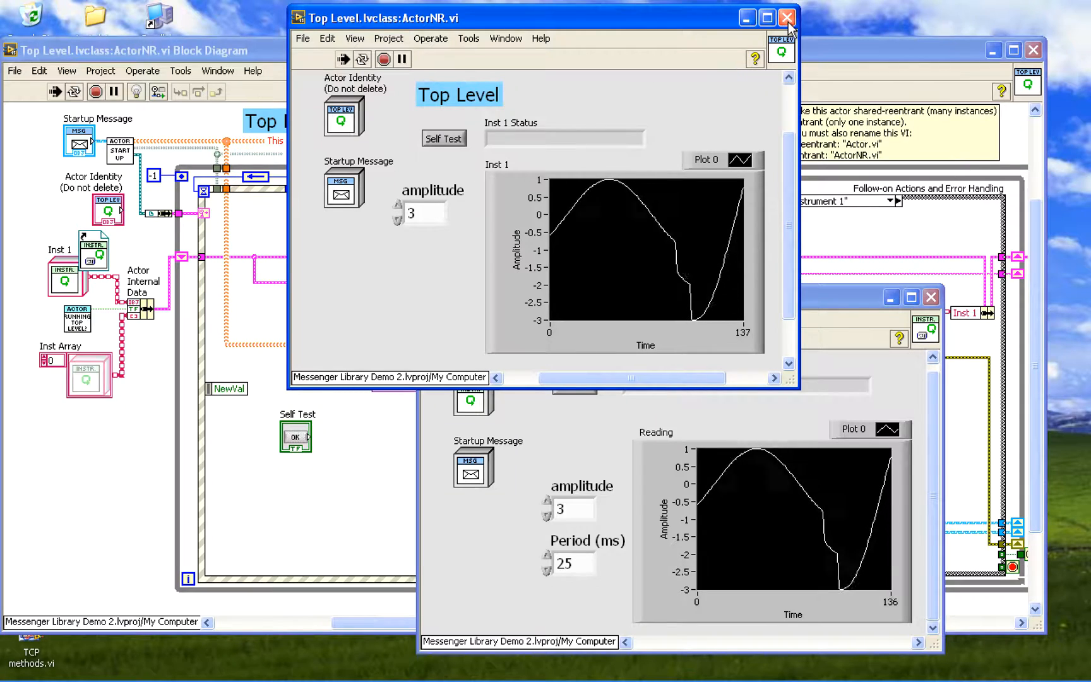
left_click(787, 17)
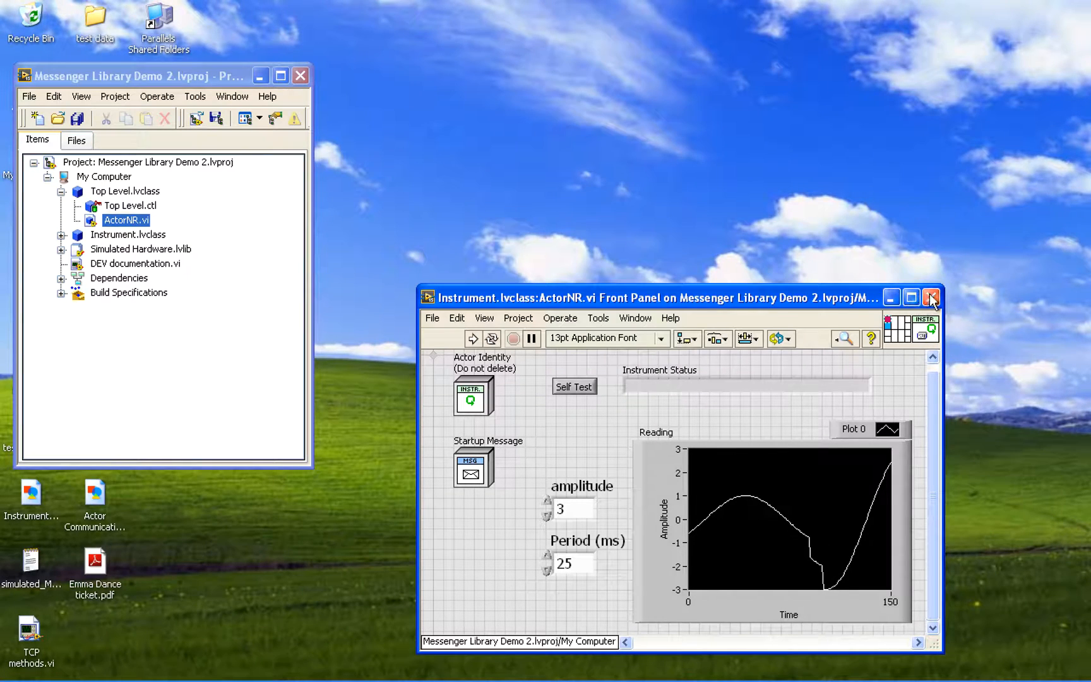
left_click(931, 297)
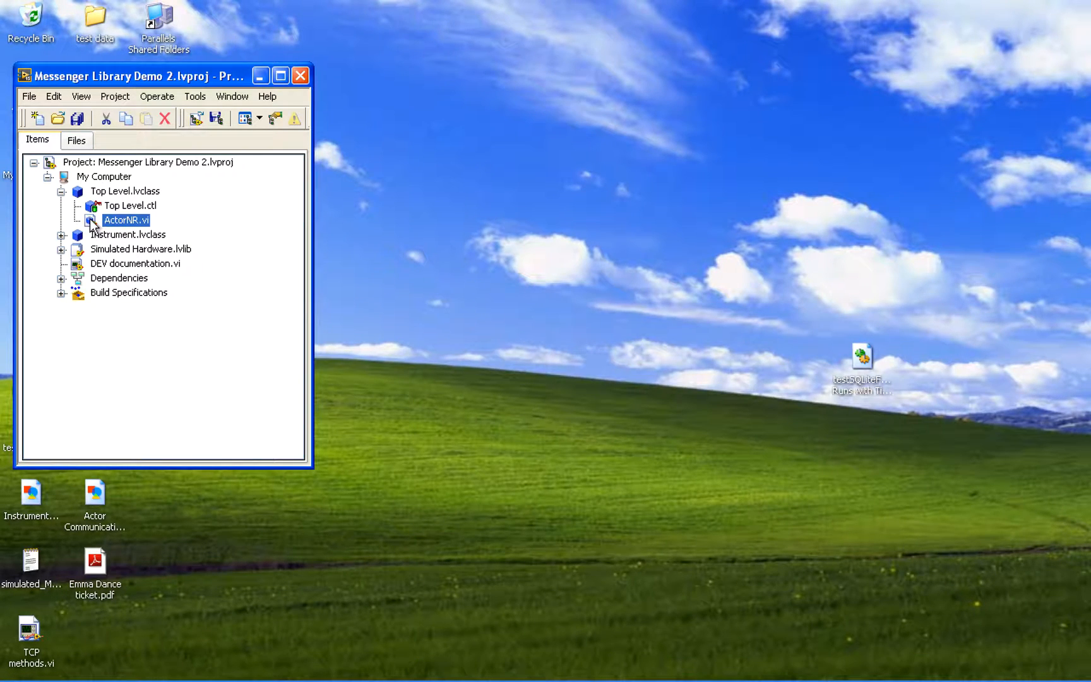
Reopen the Top Level ActorNR.vi, then open DEV documentation.vi's block diagram
double_click(126, 220)
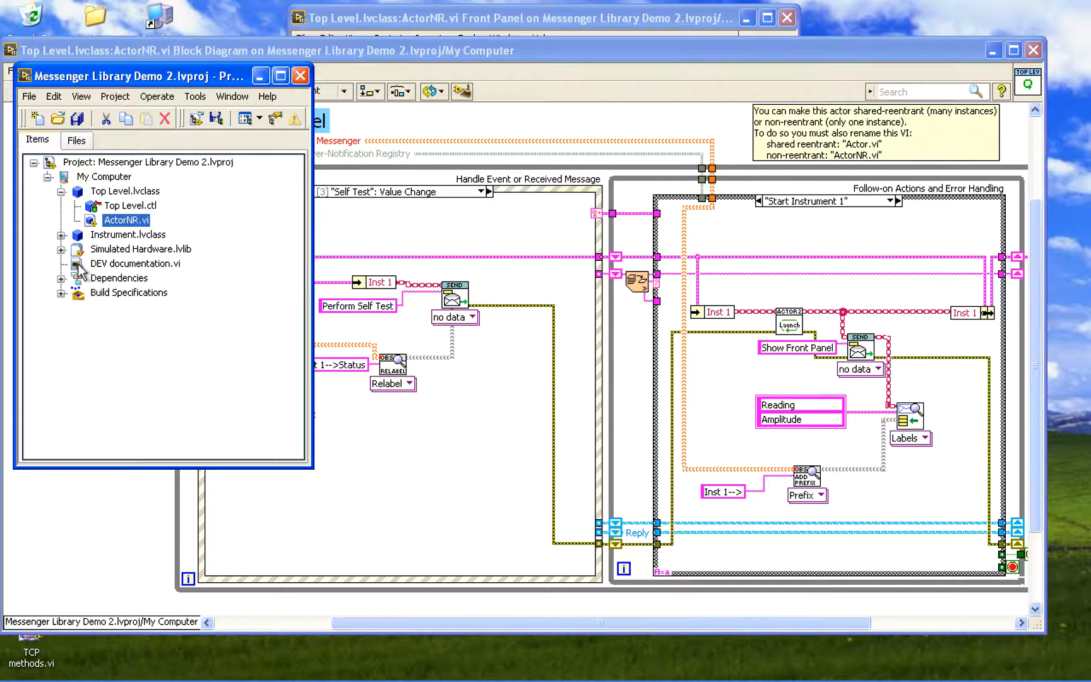
double_click(135, 264)
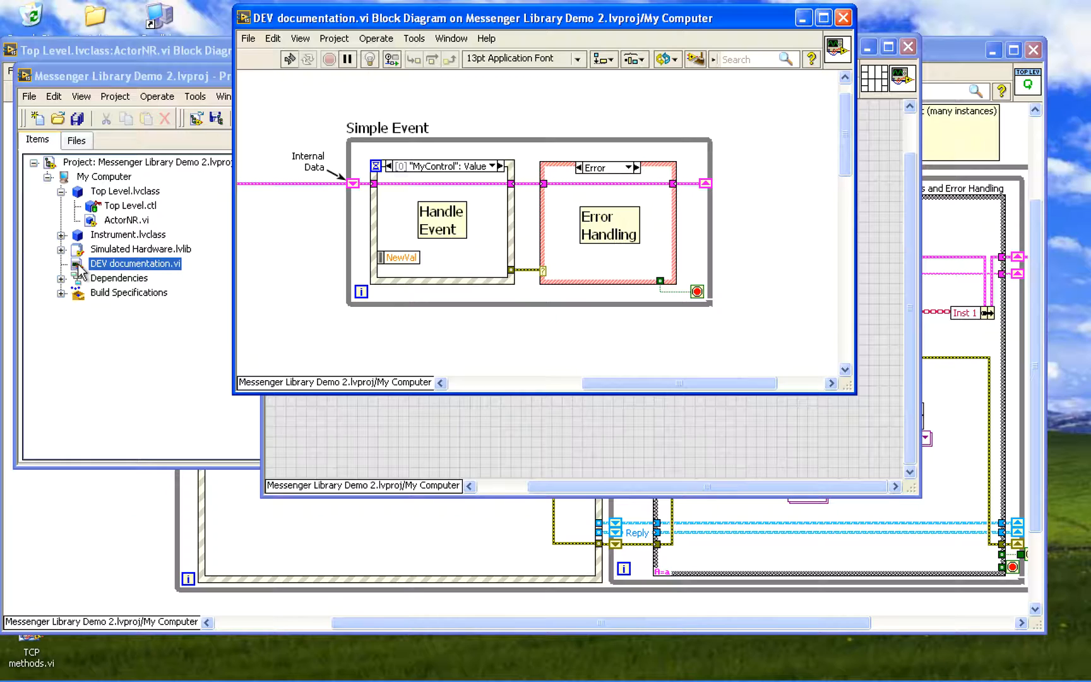
left_click(442, 220)
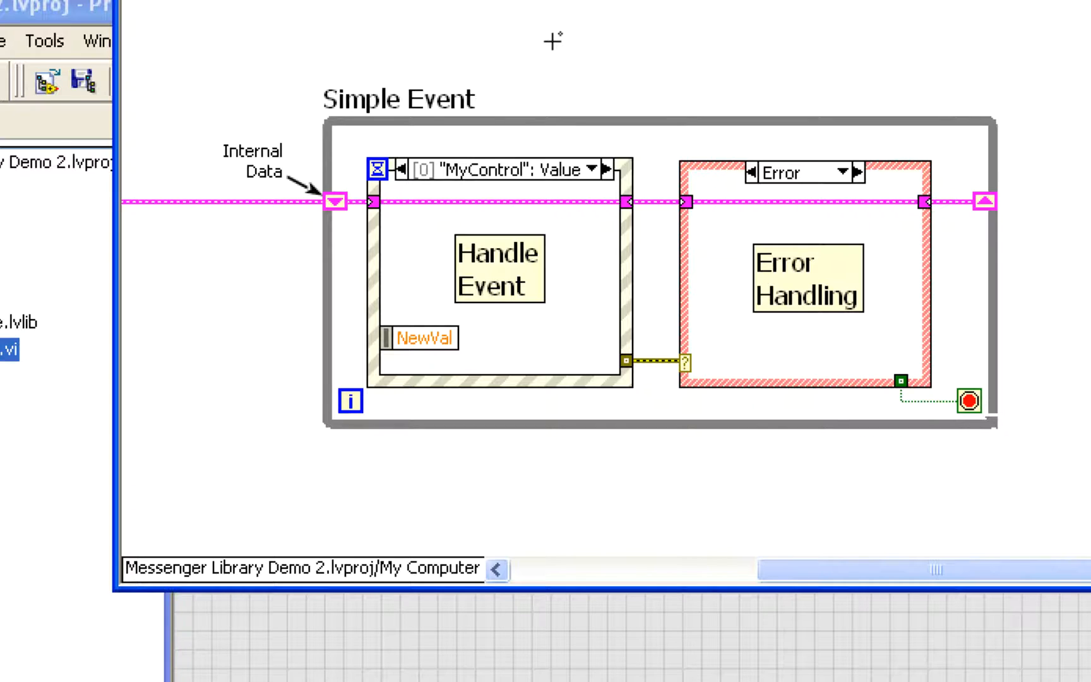
left_click(499, 268)
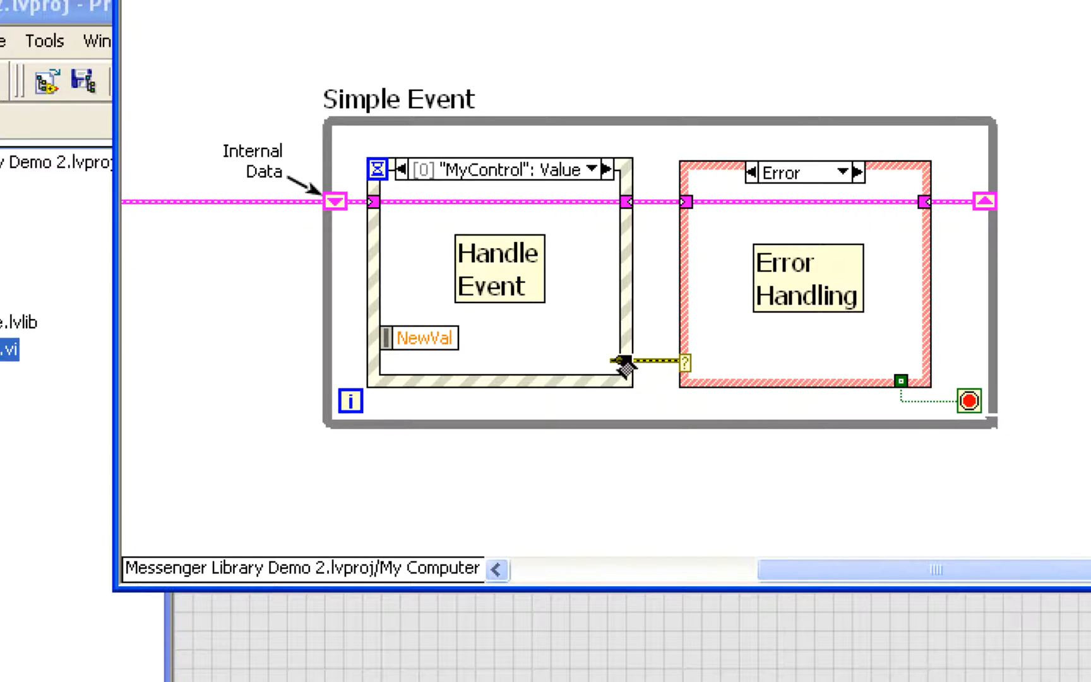
mouse_move(704, 346)
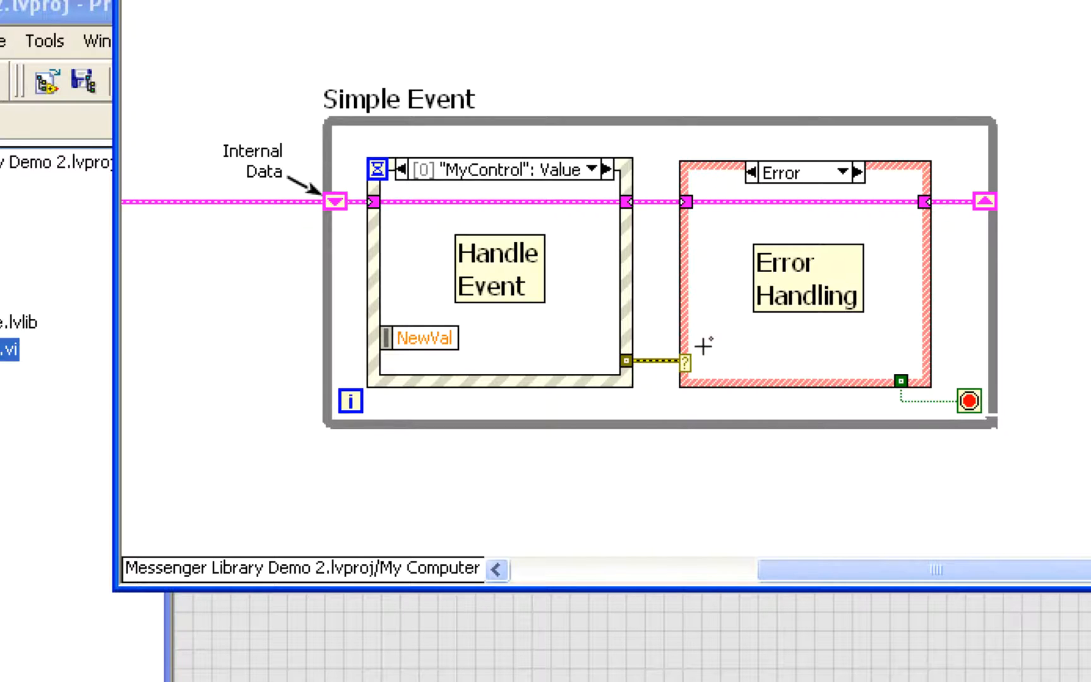
left_click(807, 279)
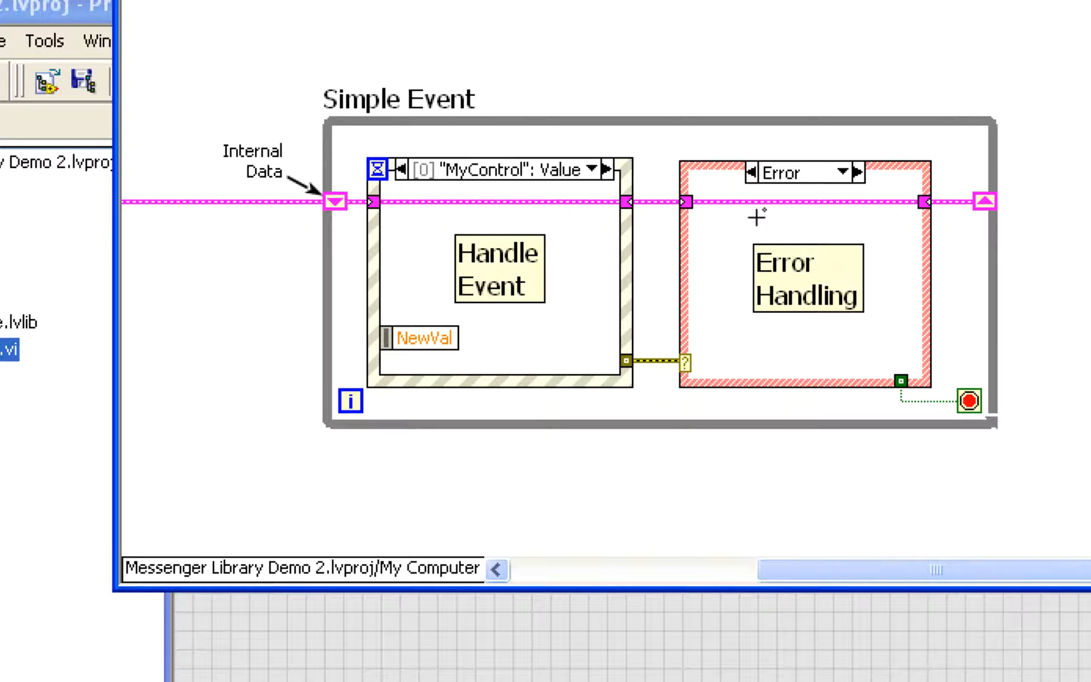
left_click(398, 99)
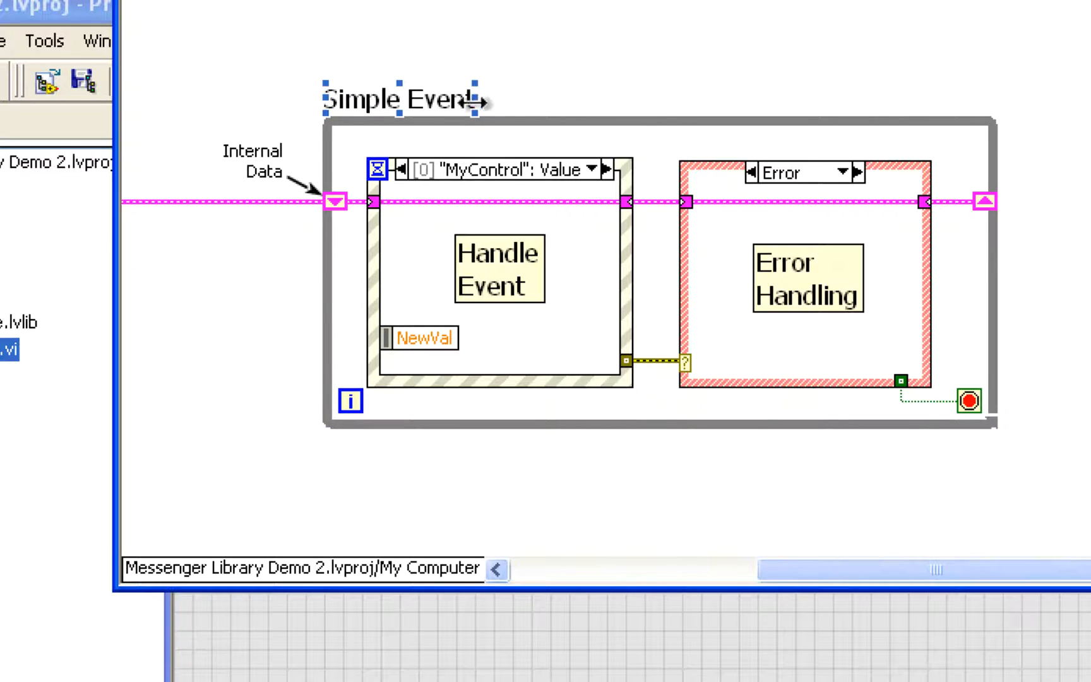
left_click(498, 169)
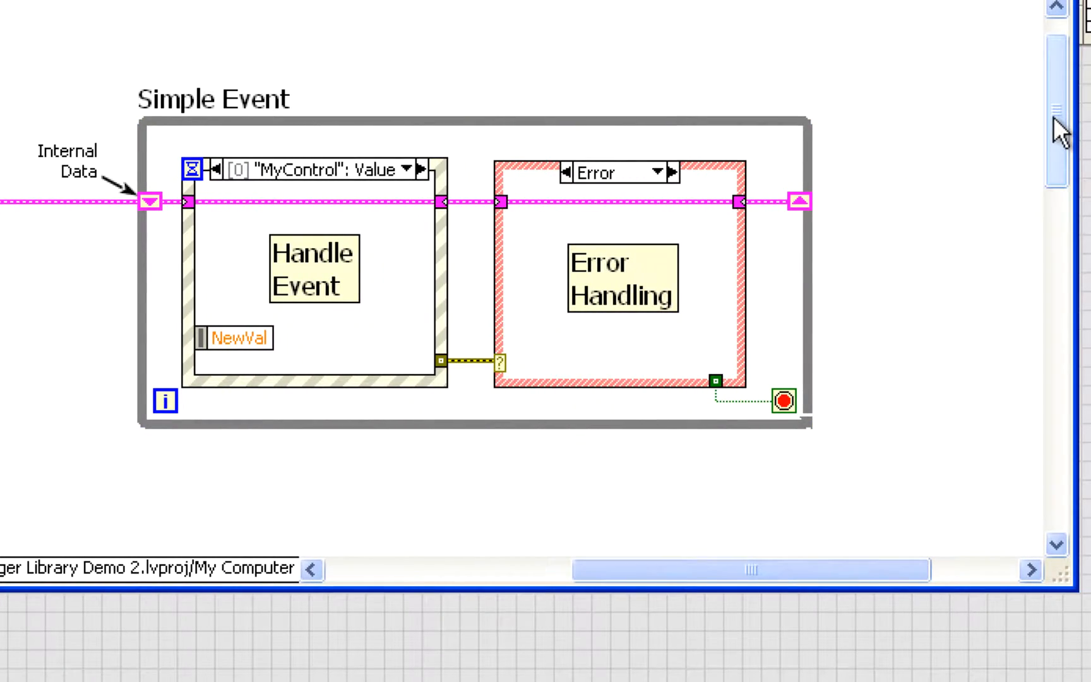
scroll("down", 3)
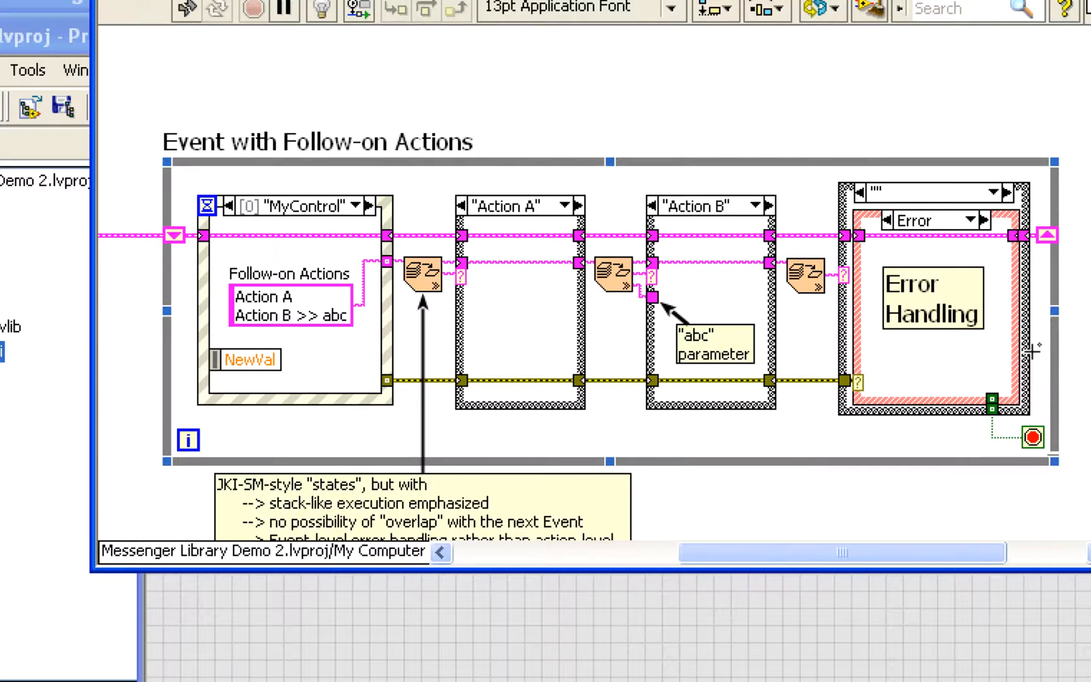
scroll("up", 3)
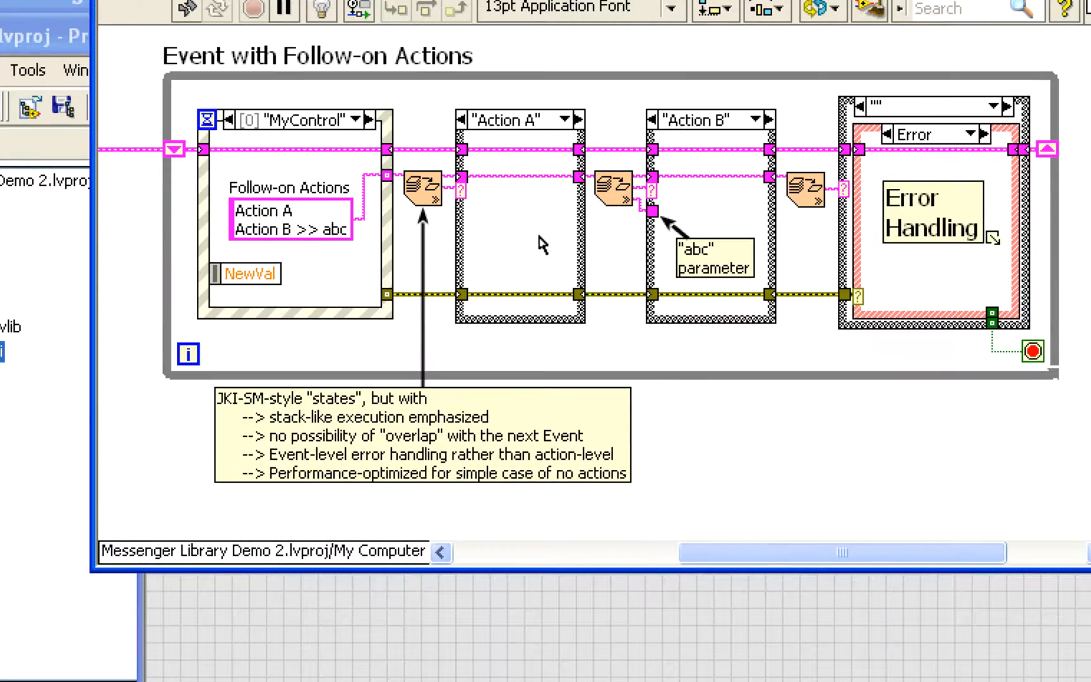
left_click(291, 220)
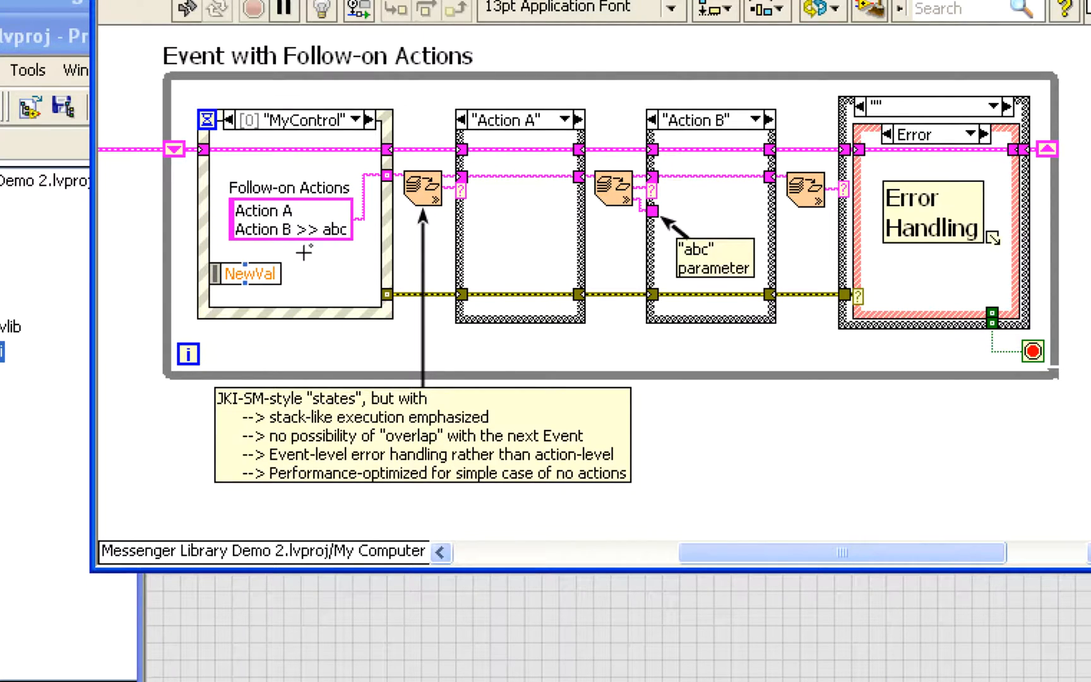
mouse_move(341, 226)
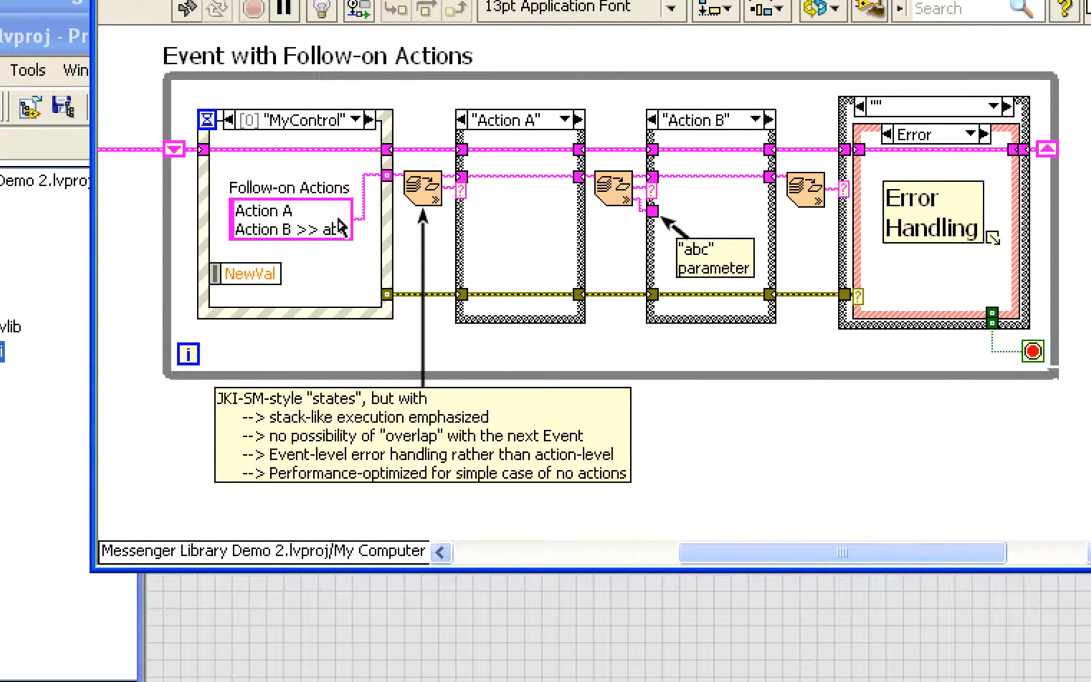
left_click(290, 220)
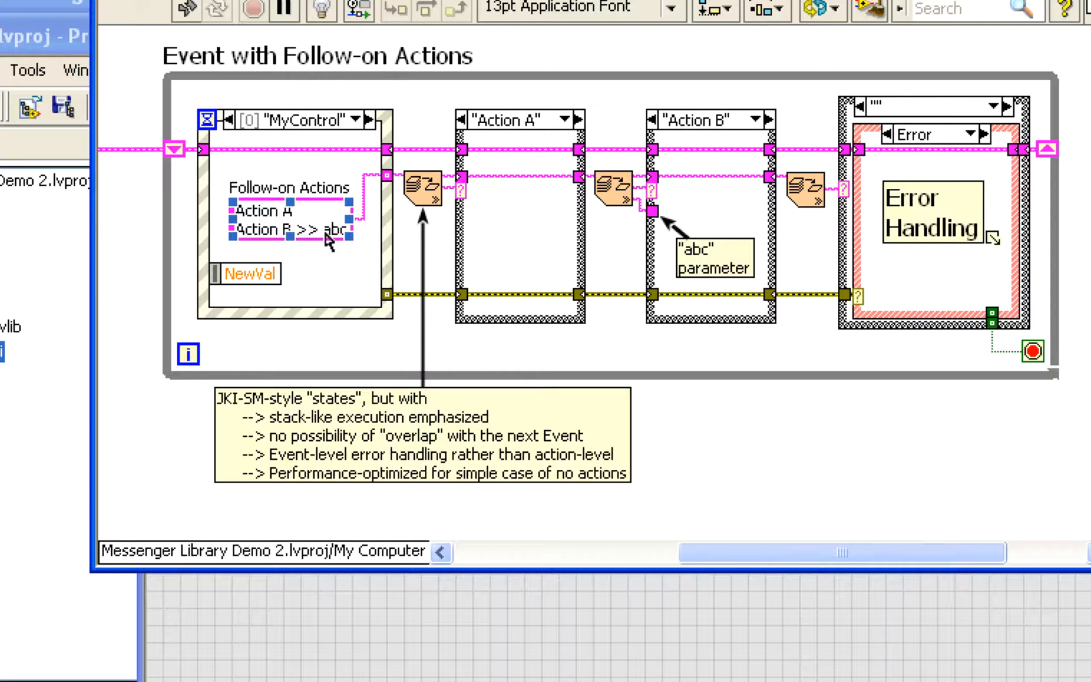
mouse_move(327, 254)
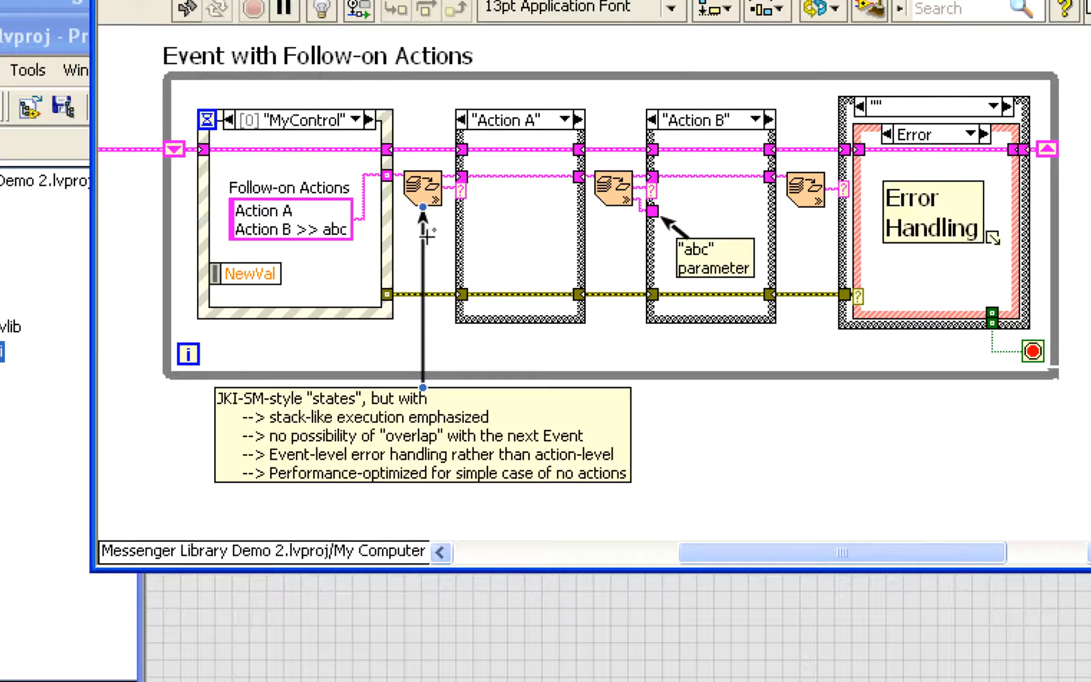
mouse_move(584, 182)
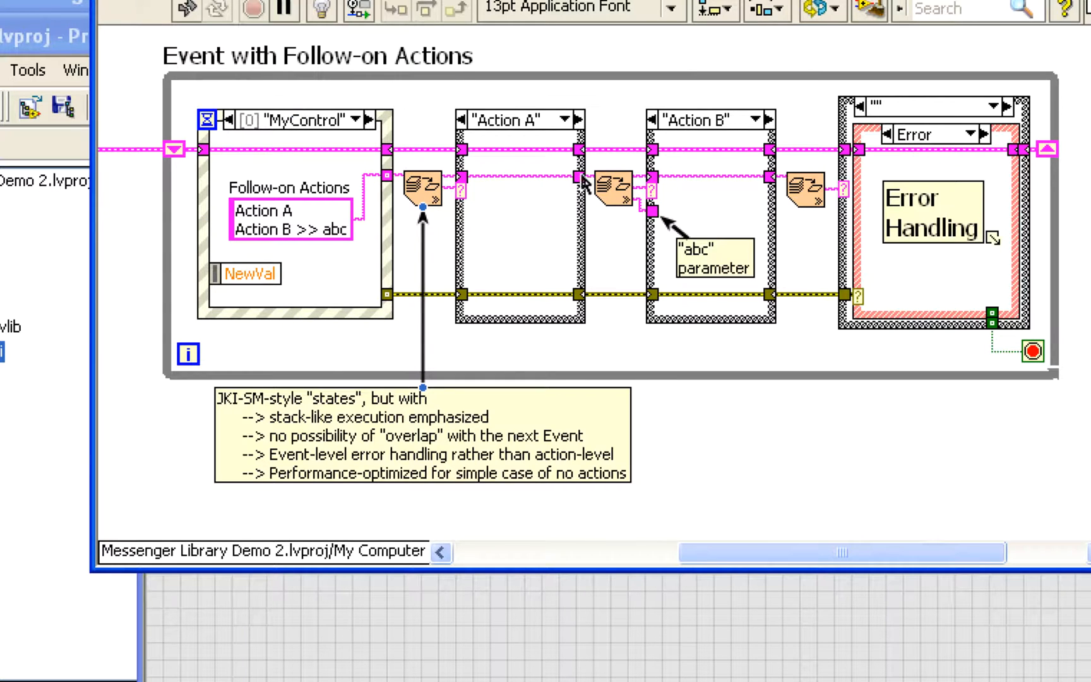
left_click(711, 254)
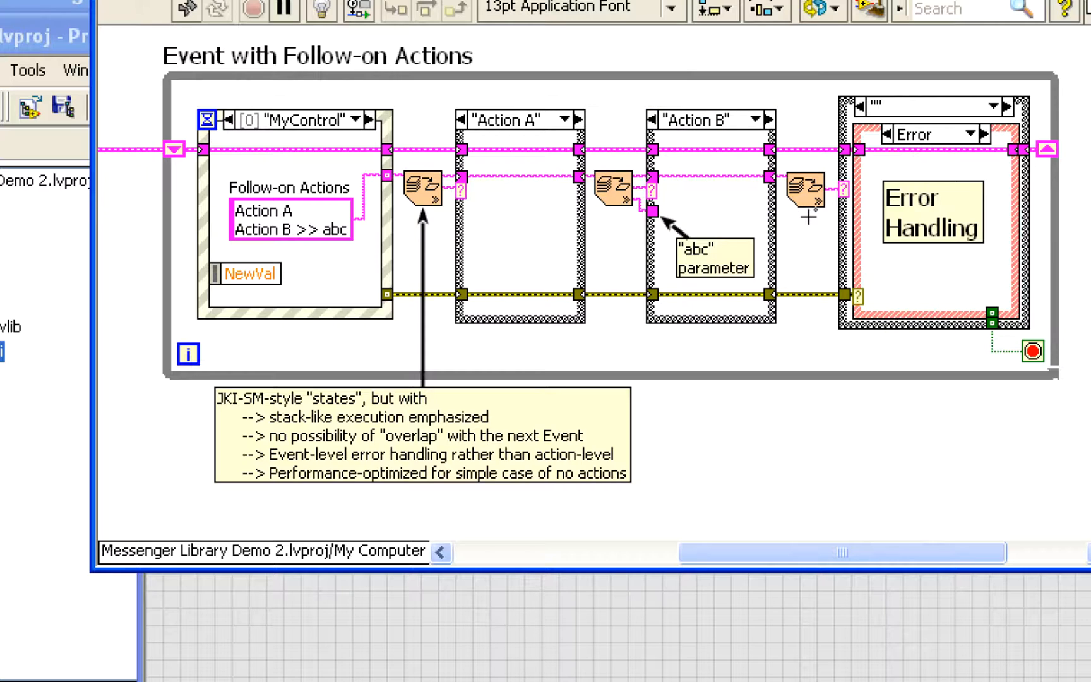
left_click(931, 212)
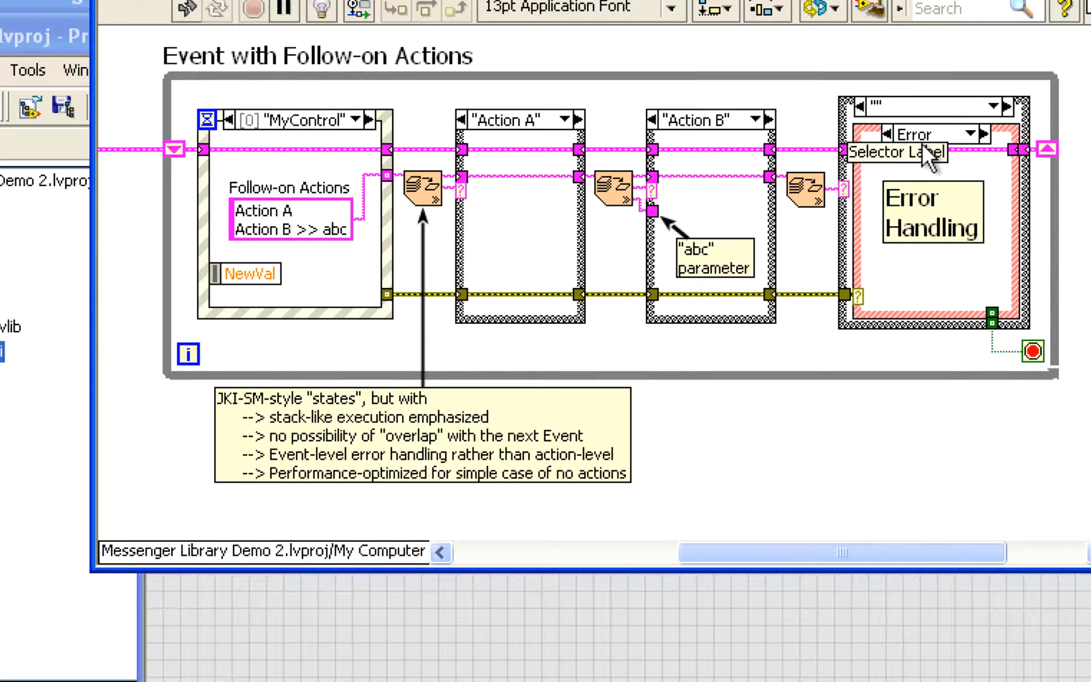
left_click(709, 262)
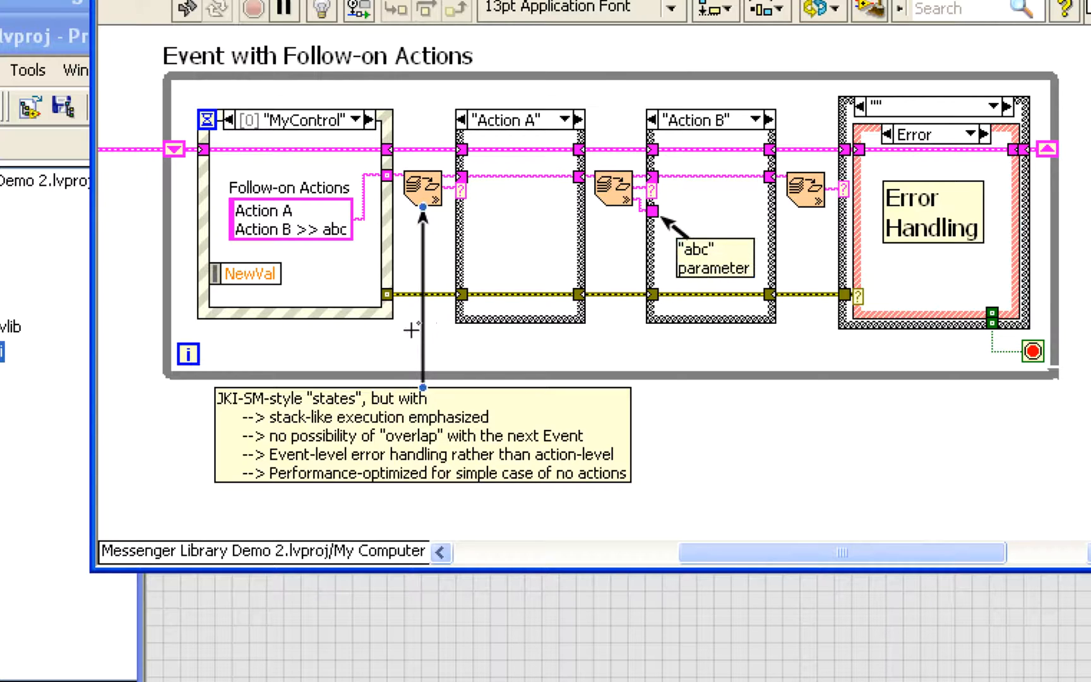
mouse_move(429, 213)
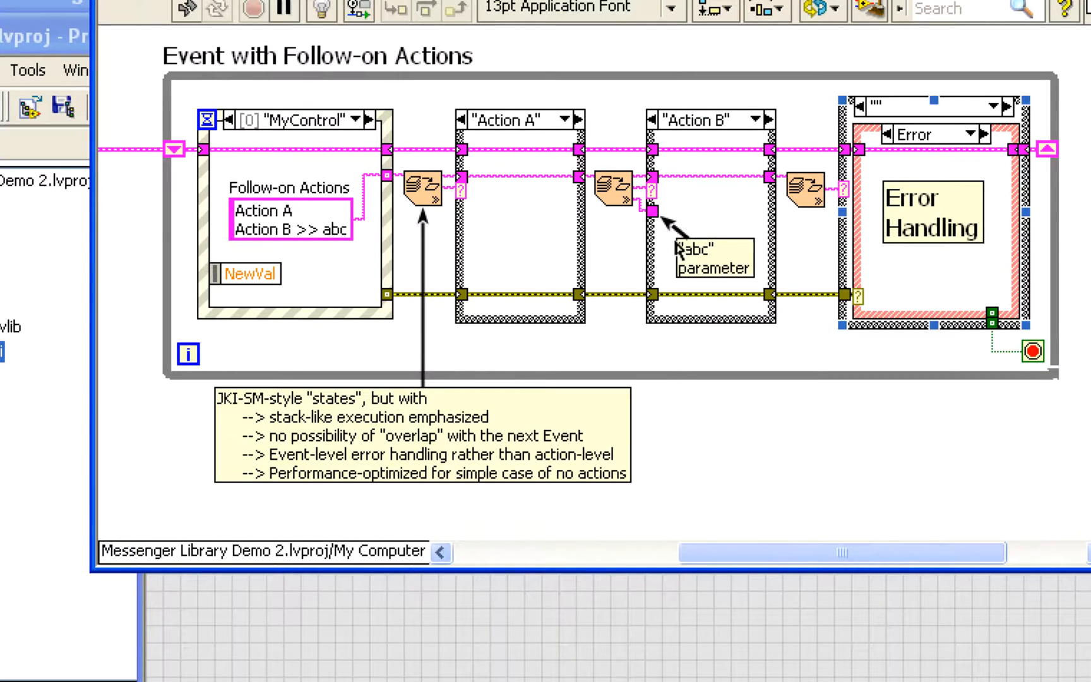
mouse_move(1056, 197)
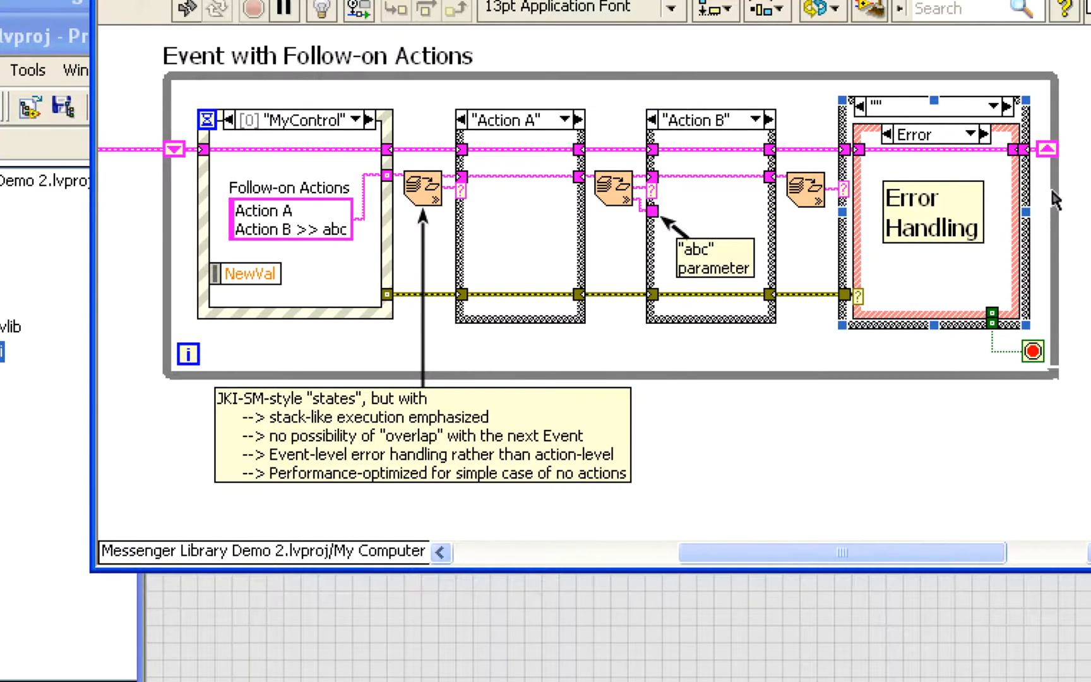
left_click(292, 208)
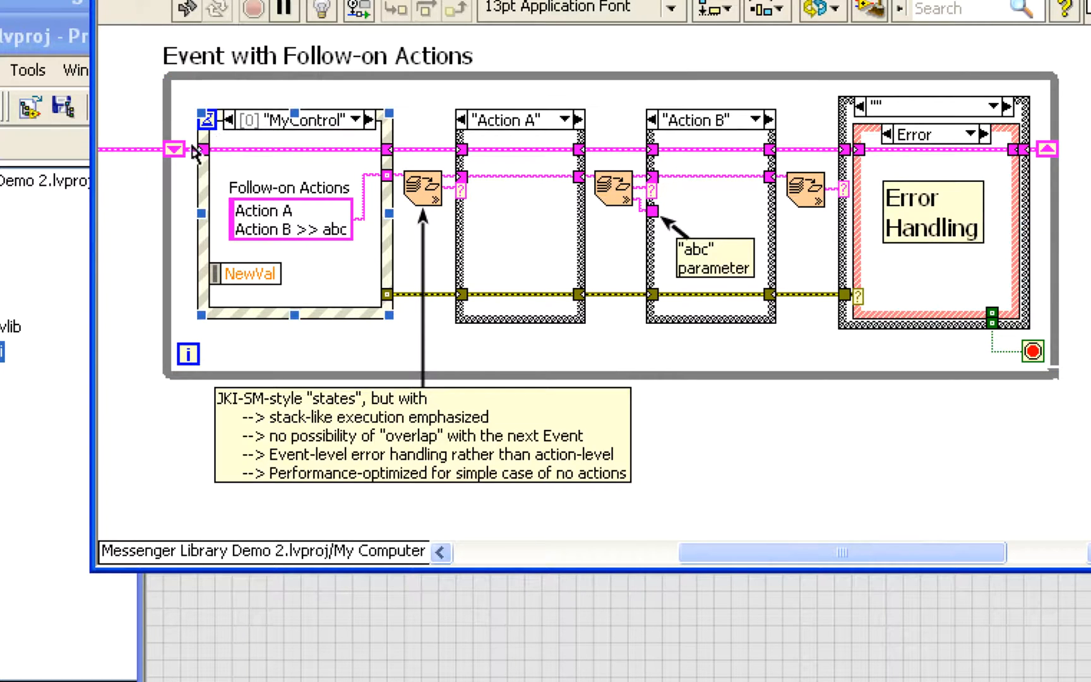
mouse_move(377, 188)
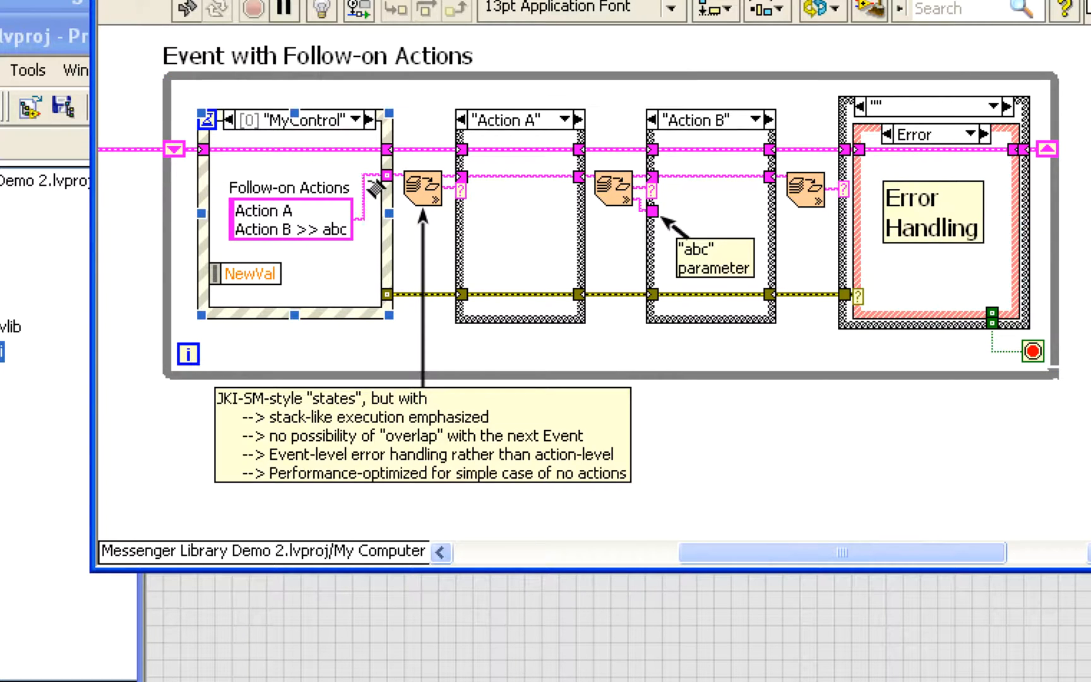
mouse_move(425, 185)
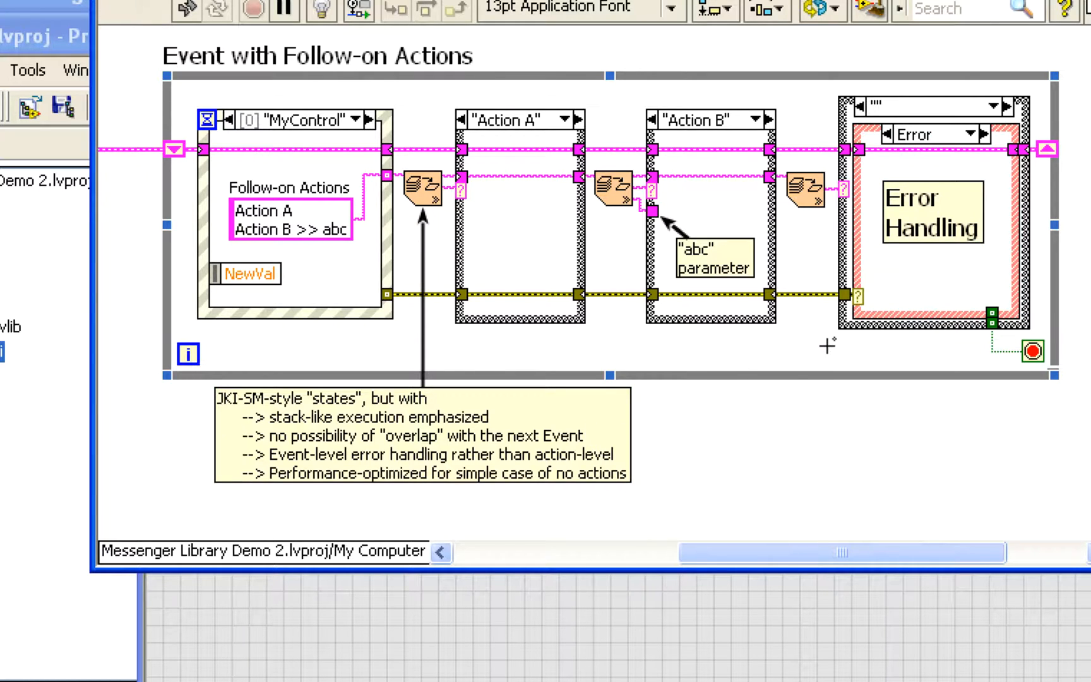
left_click(711, 255)
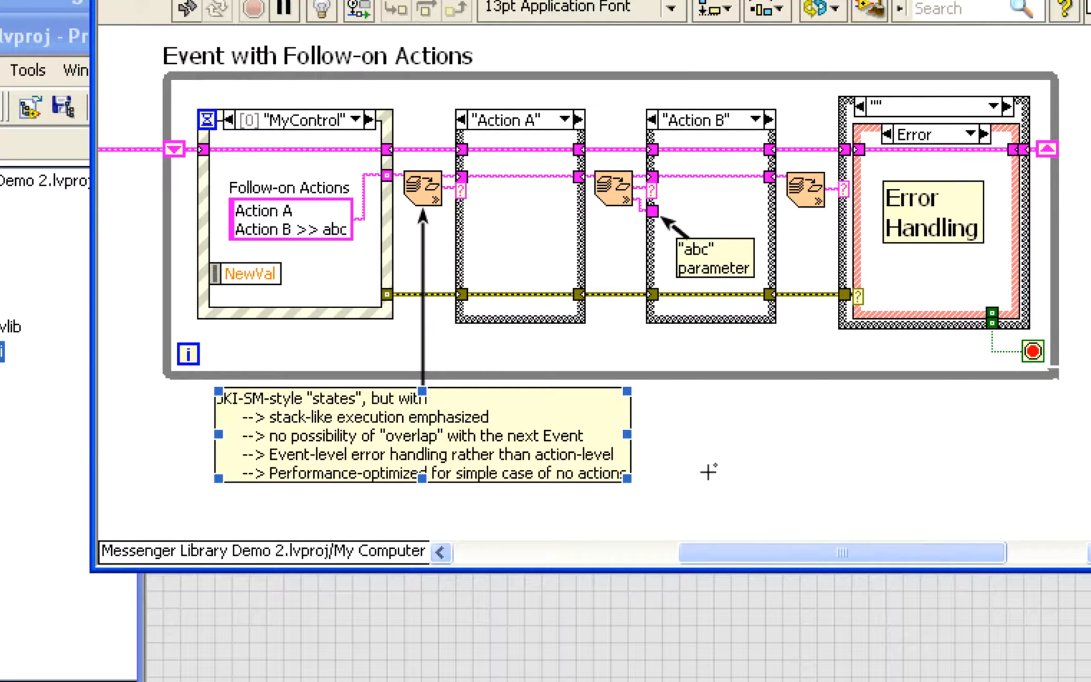
scroll("down", 3)
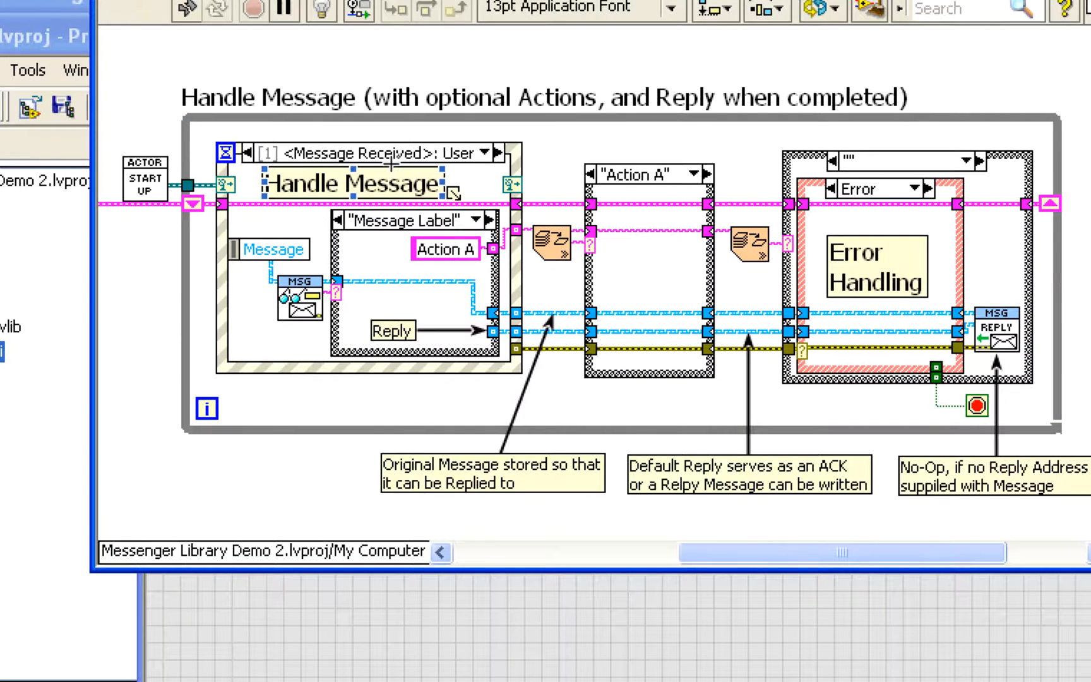
mouse_move(149, 166)
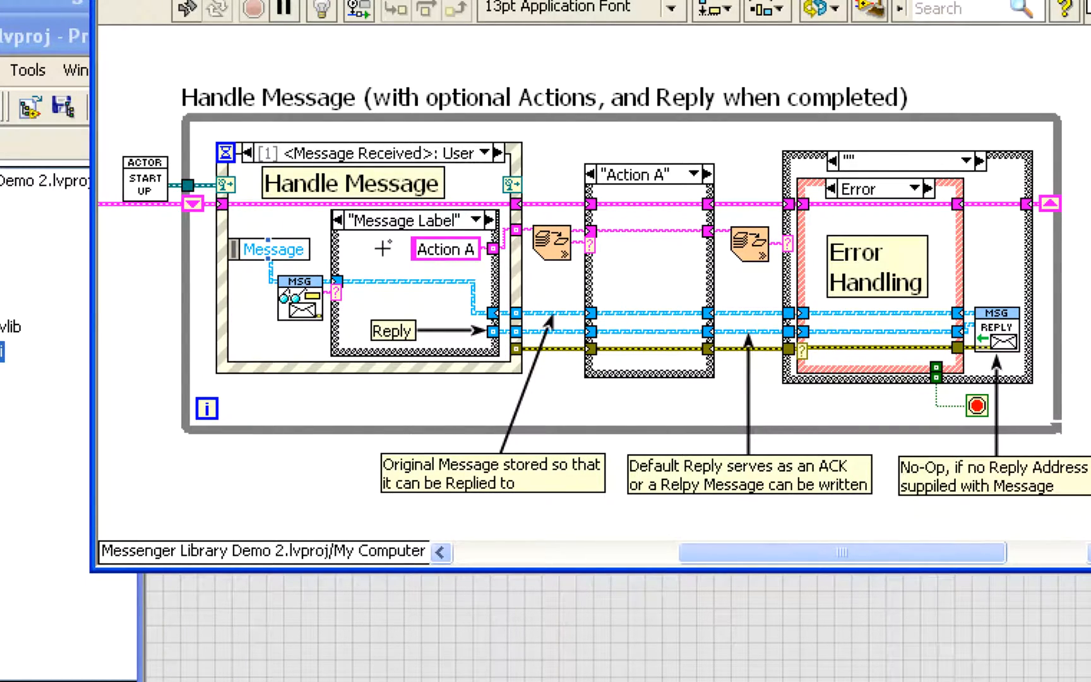
mouse_move(457, 263)
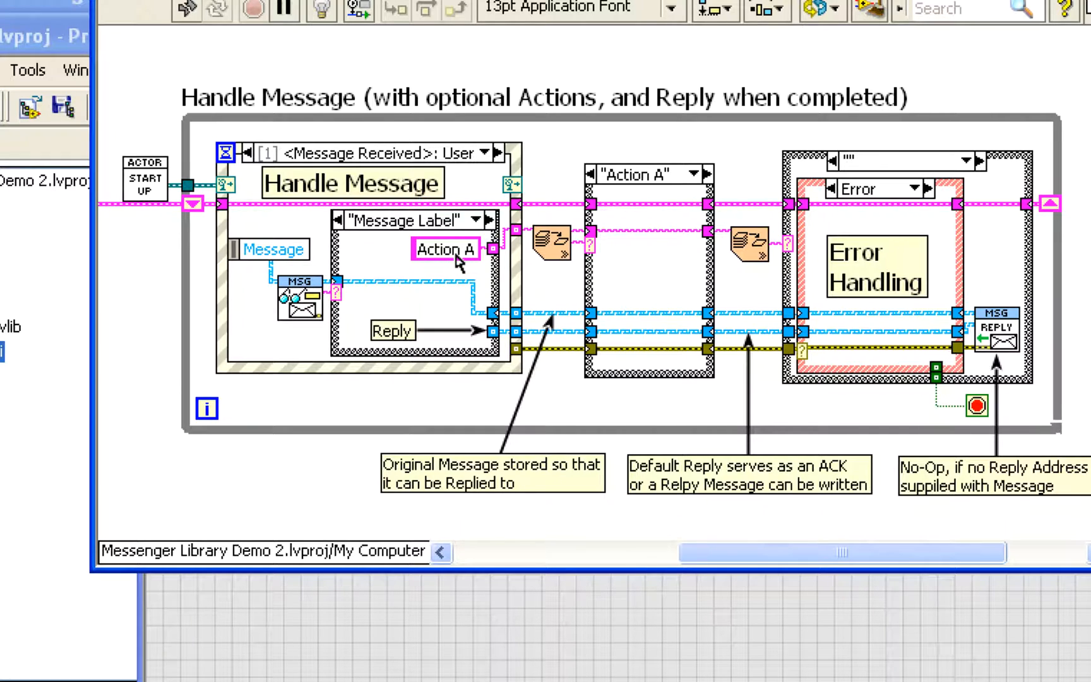
Select the Error Handling label and the arrow pointing at the stored message in Handle Message
left_click(444, 250)
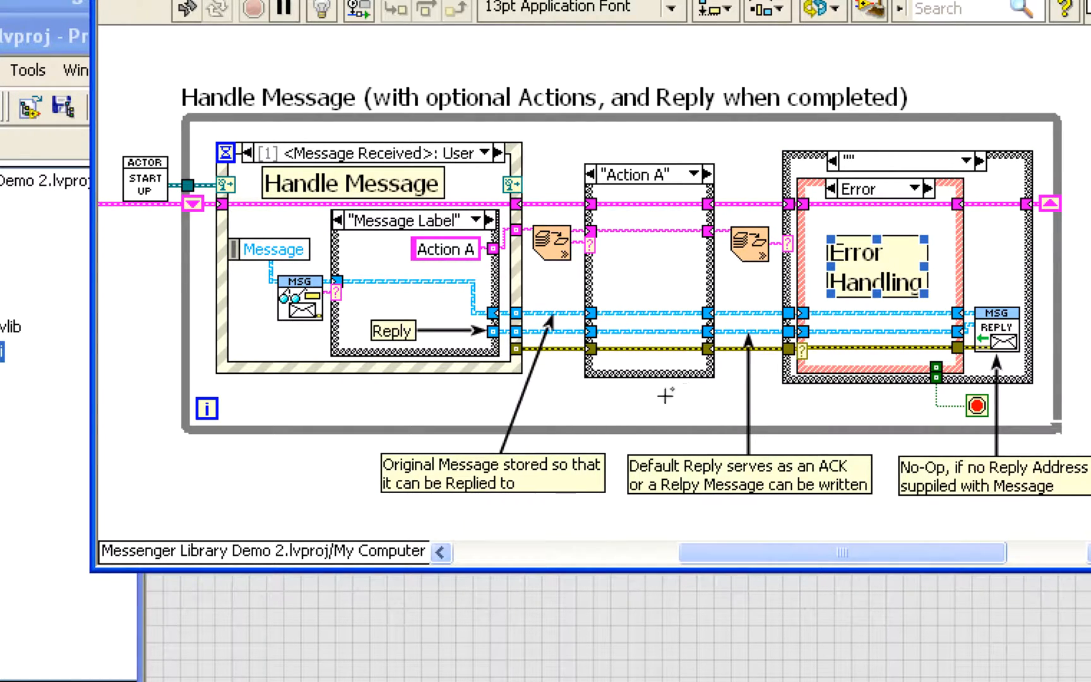
left_click(540, 362)
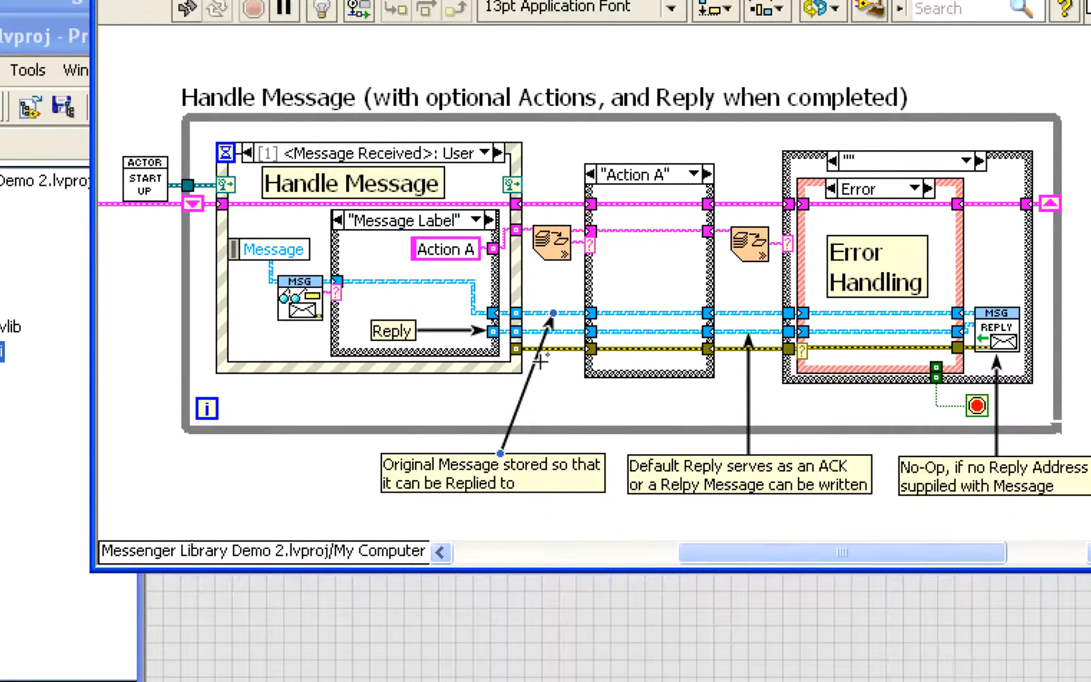
mouse_move(728, 362)
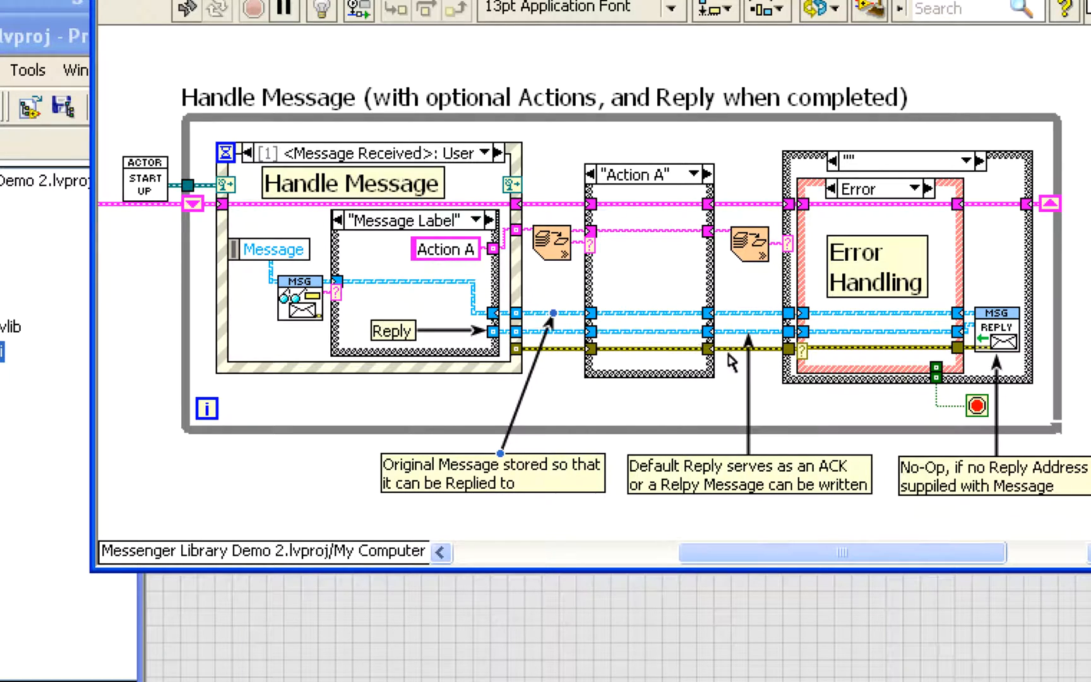
mouse_move(714, 403)
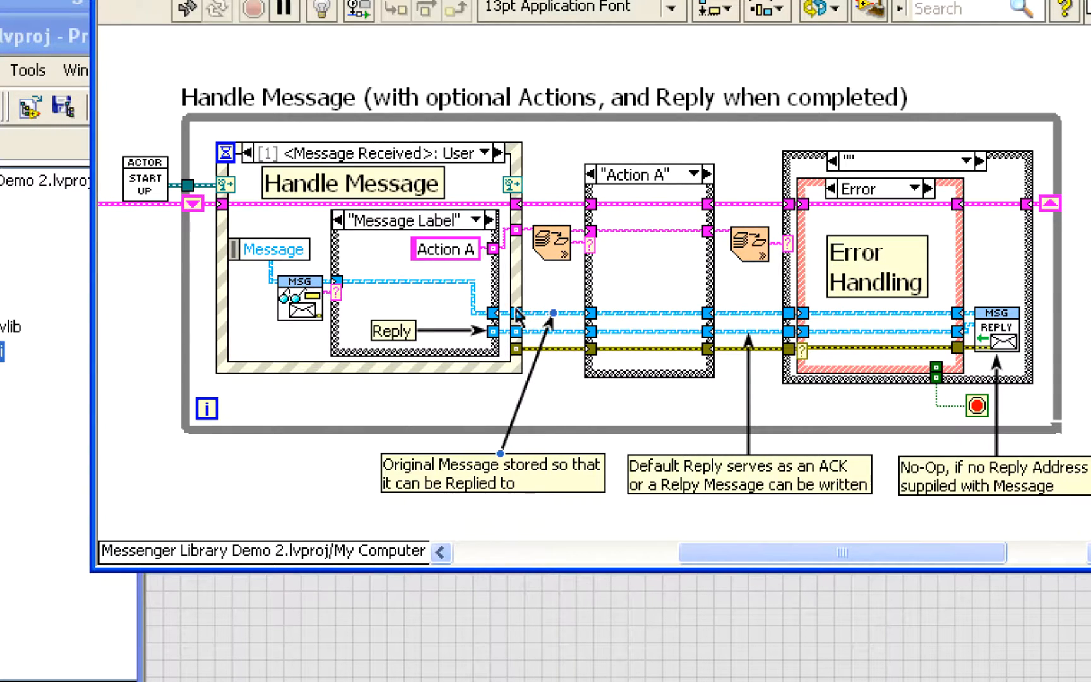
mouse_move(553, 320)
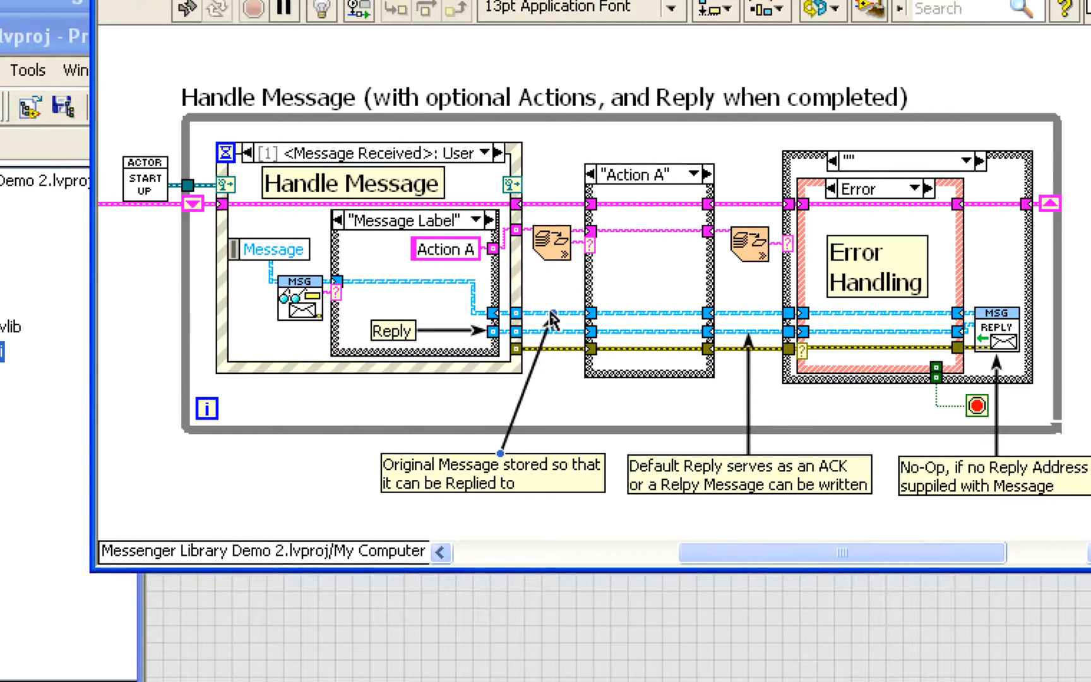
mouse_move(526, 341)
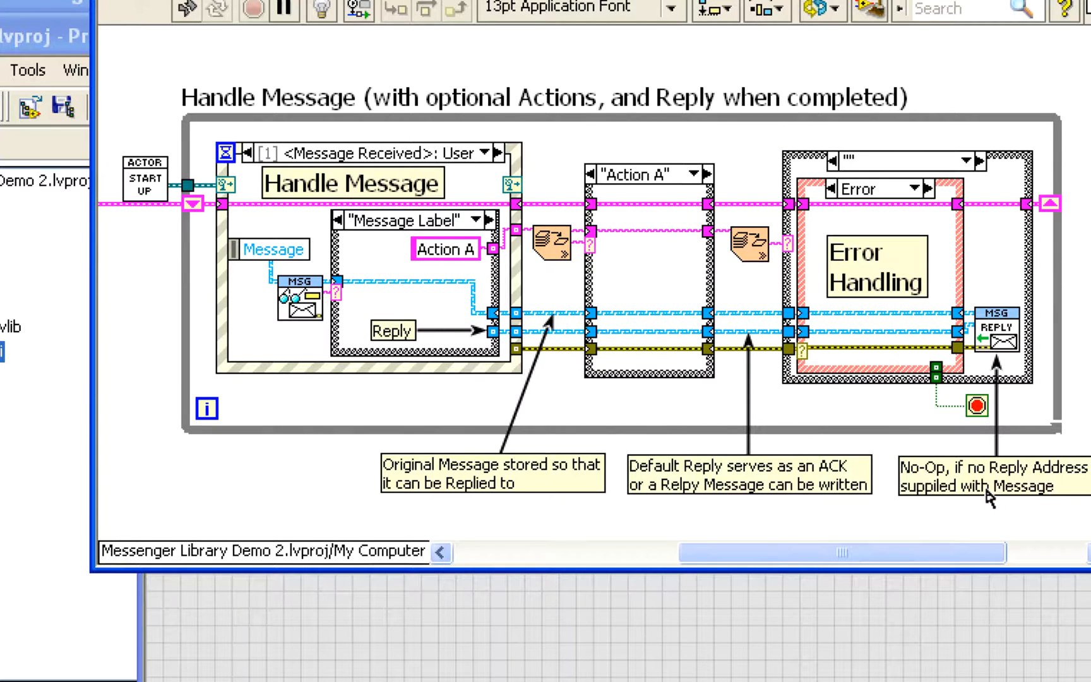
mouse_move(918, 520)
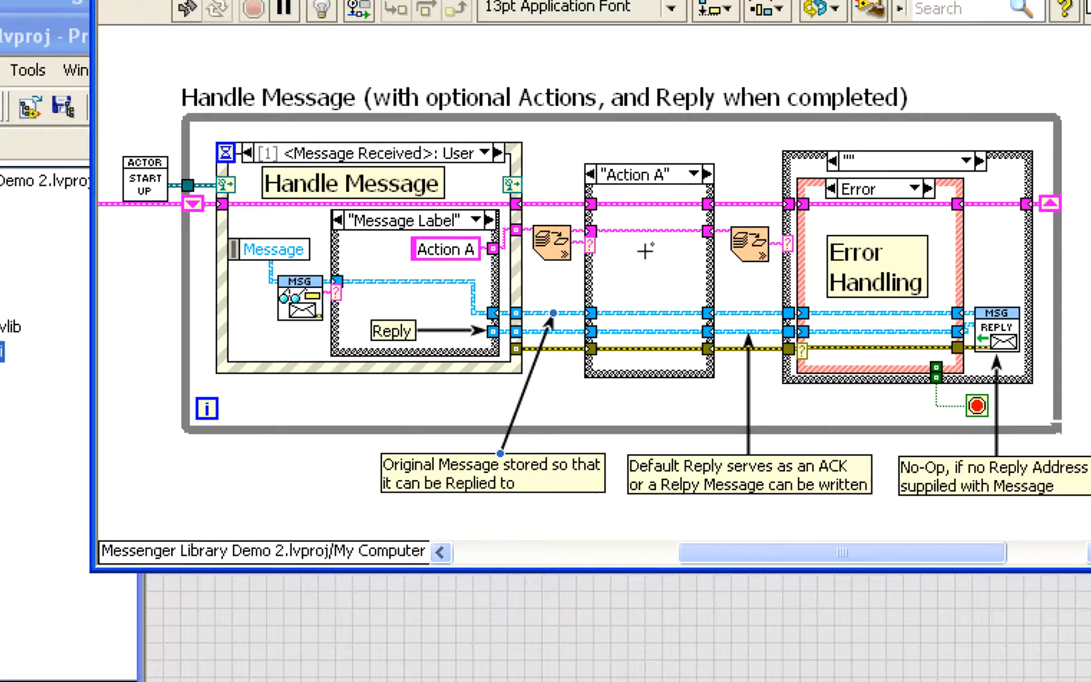
mouse_move(828, 351)
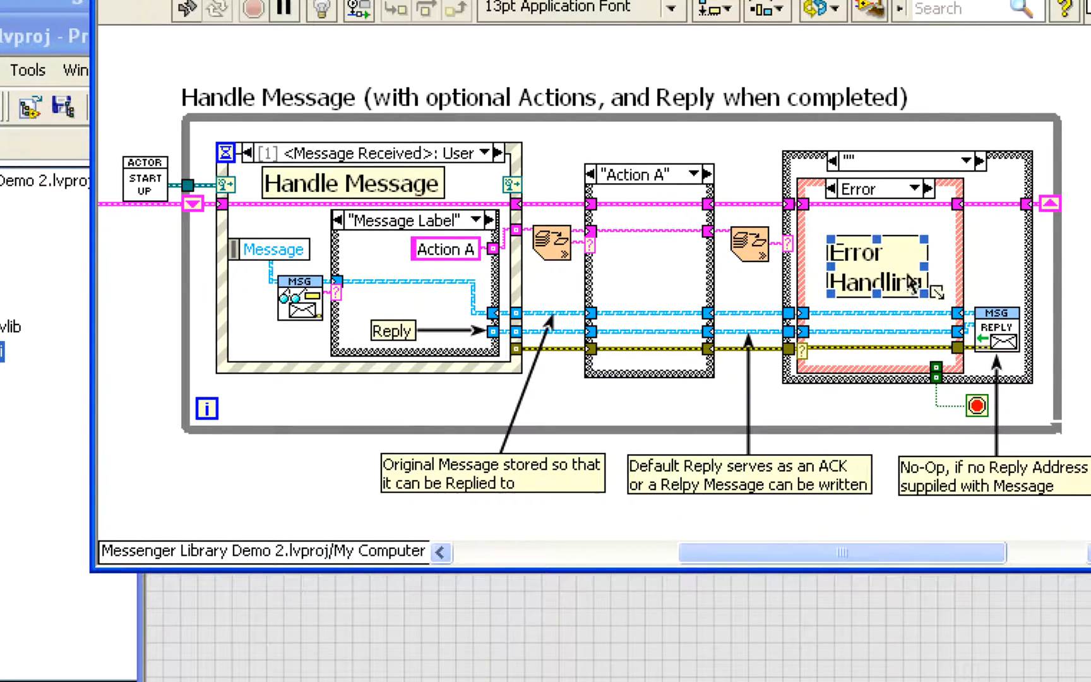
mouse_move(974, 354)
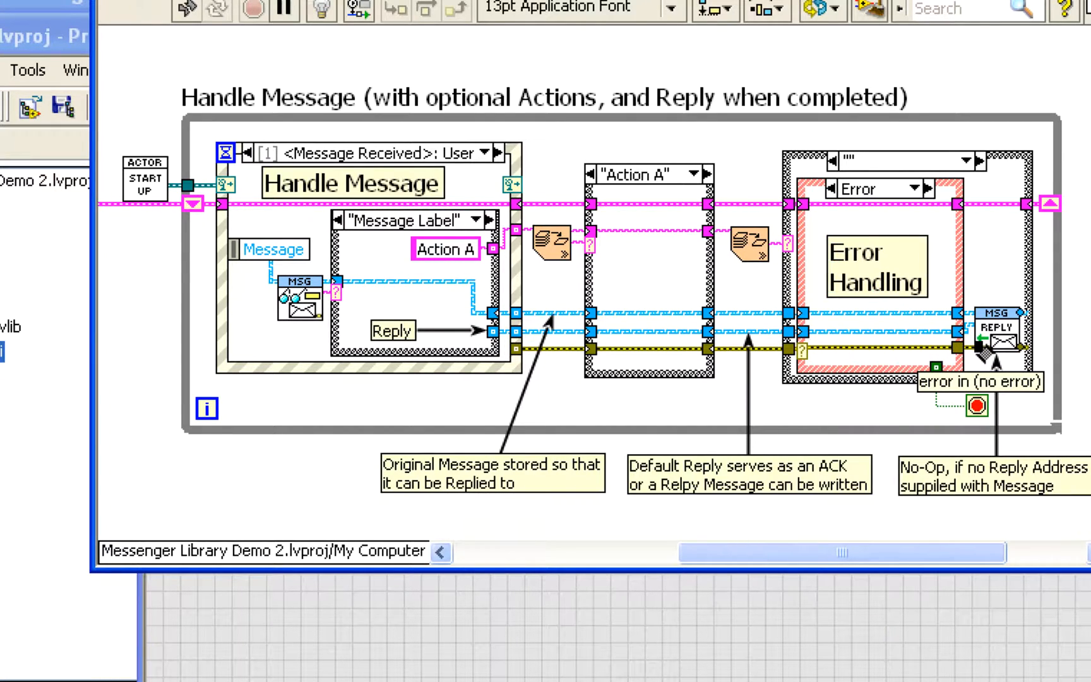
mouse_move(982, 341)
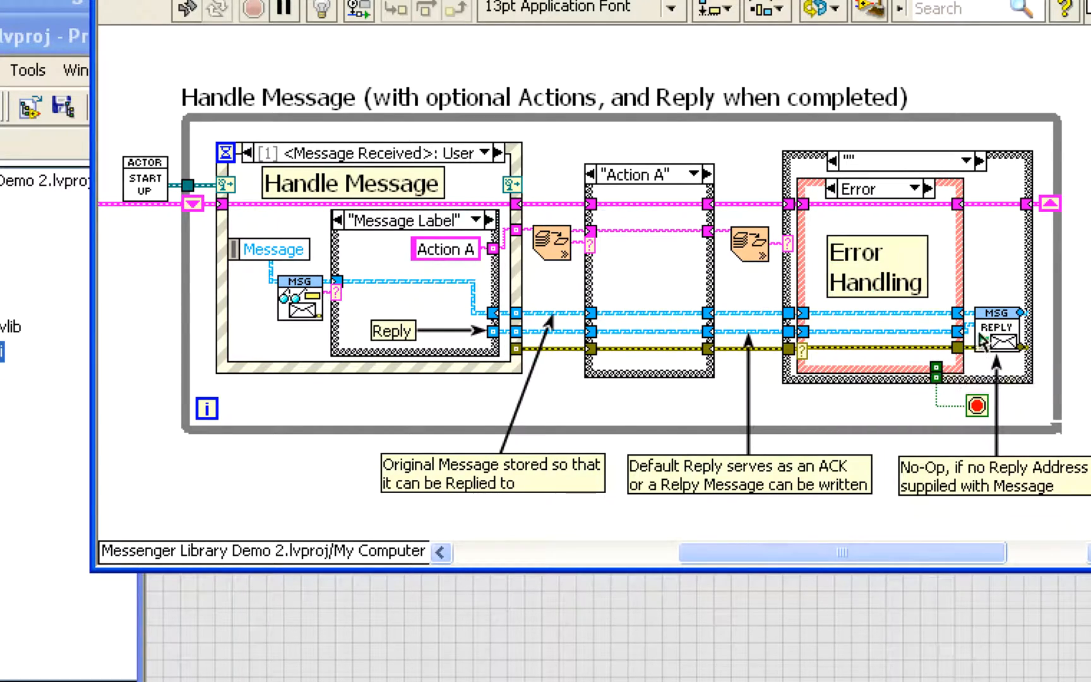
mouse_move(982, 341)
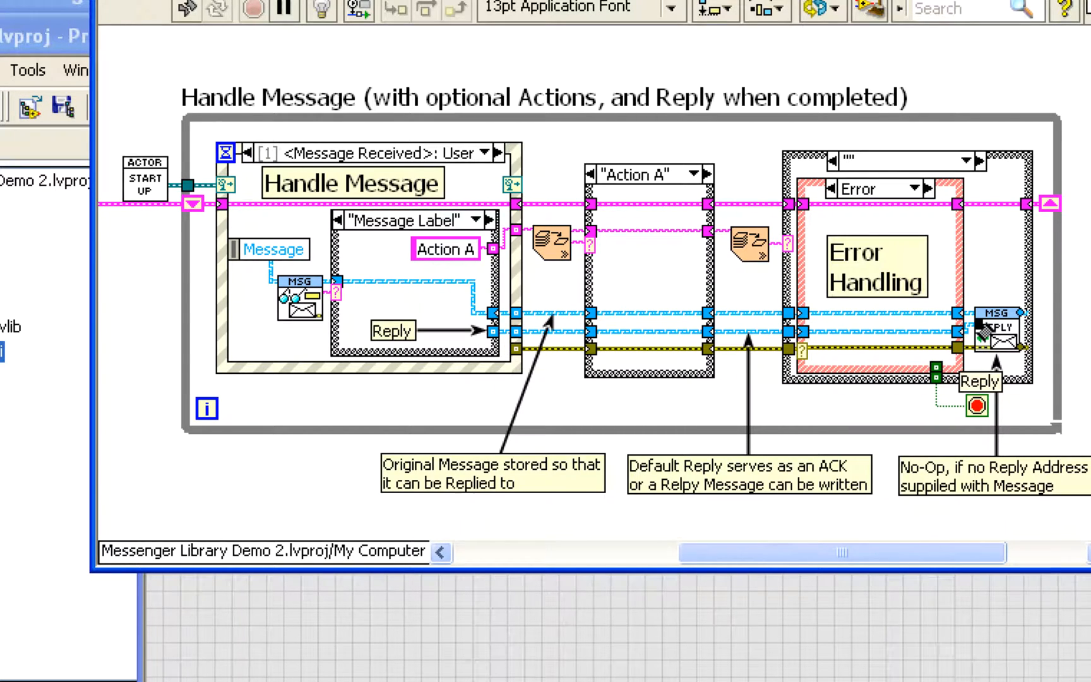
mouse_move(981, 345)
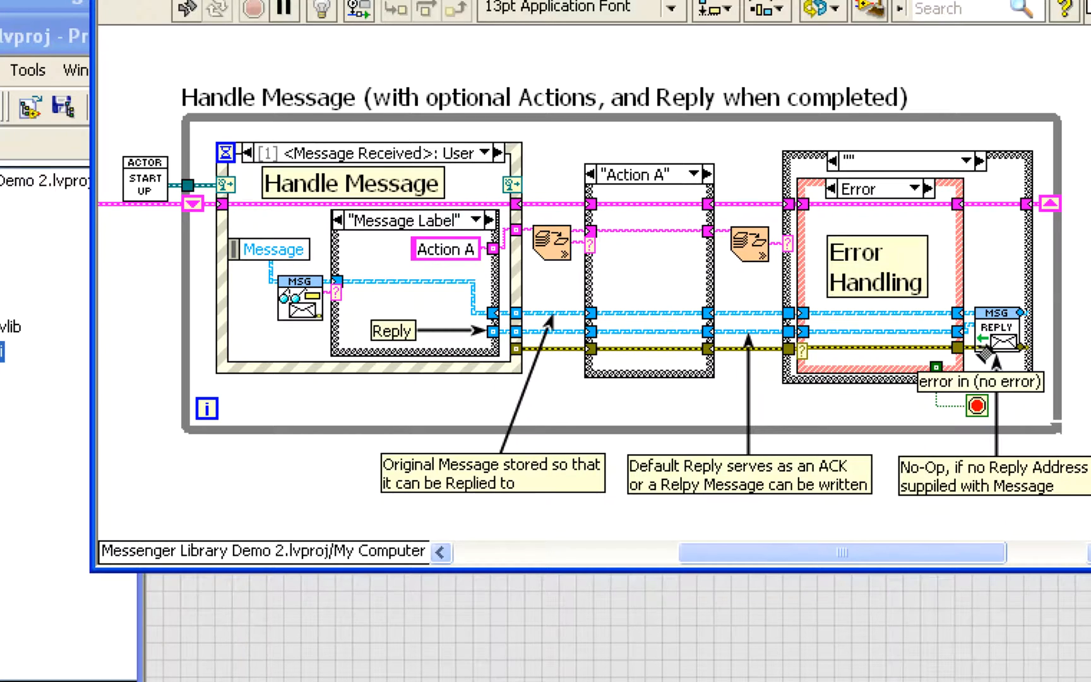
mouse_move(974, 365)
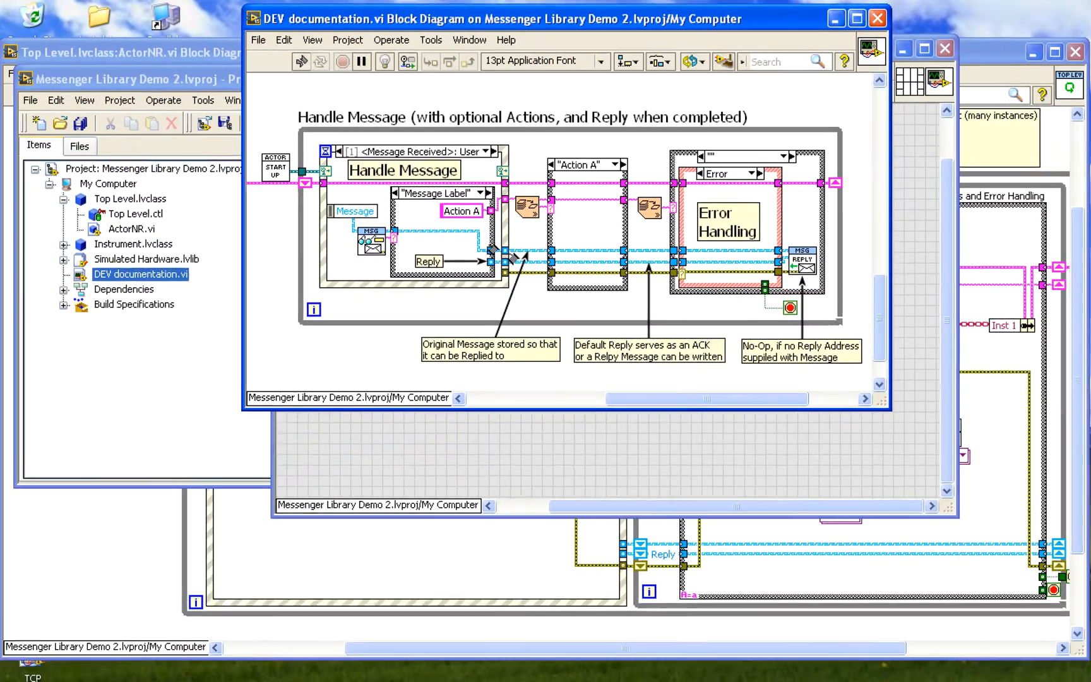
In the Top Level diagram, show the follow-on actions structure's empty-name "" case
left_click(131, 53)
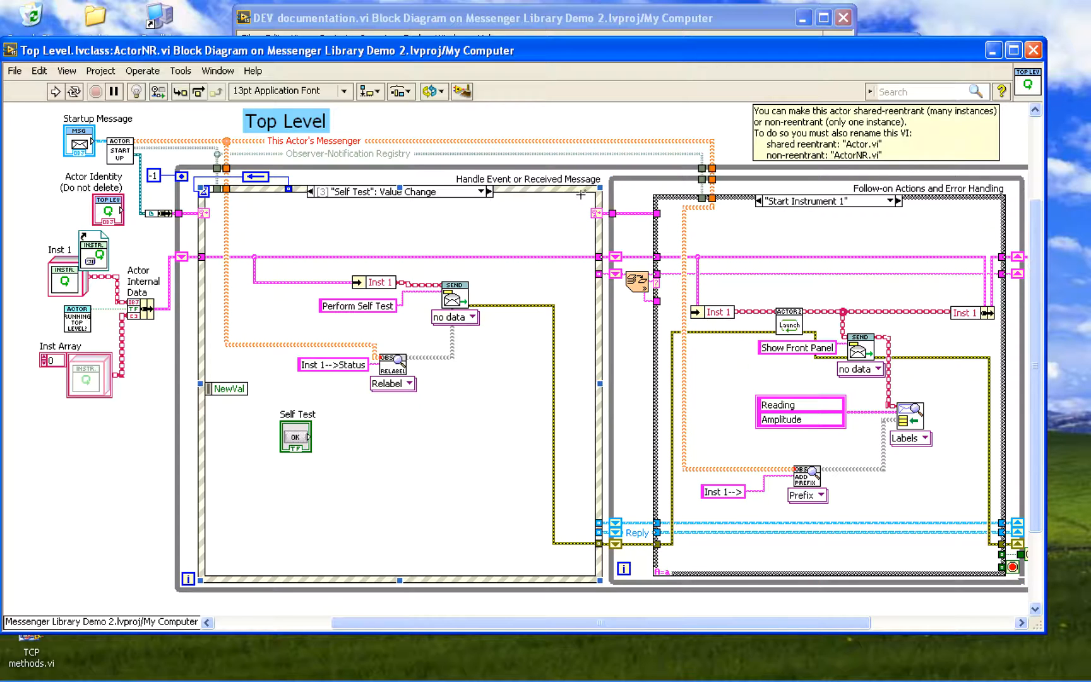
left_click(895, 200)
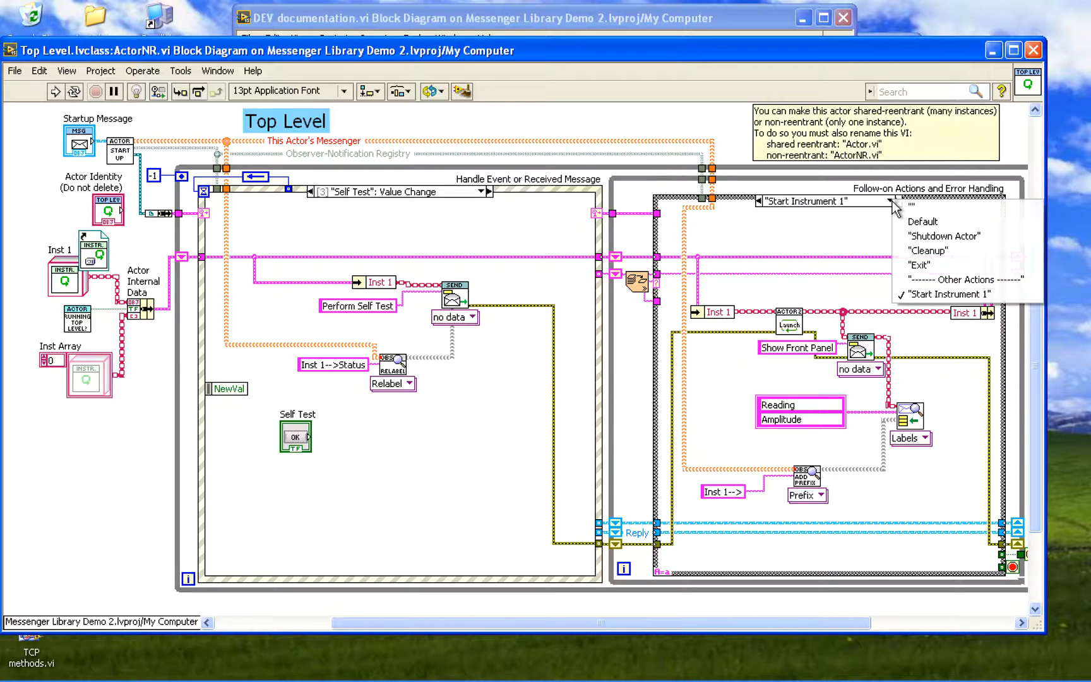
left_click(948, 293)
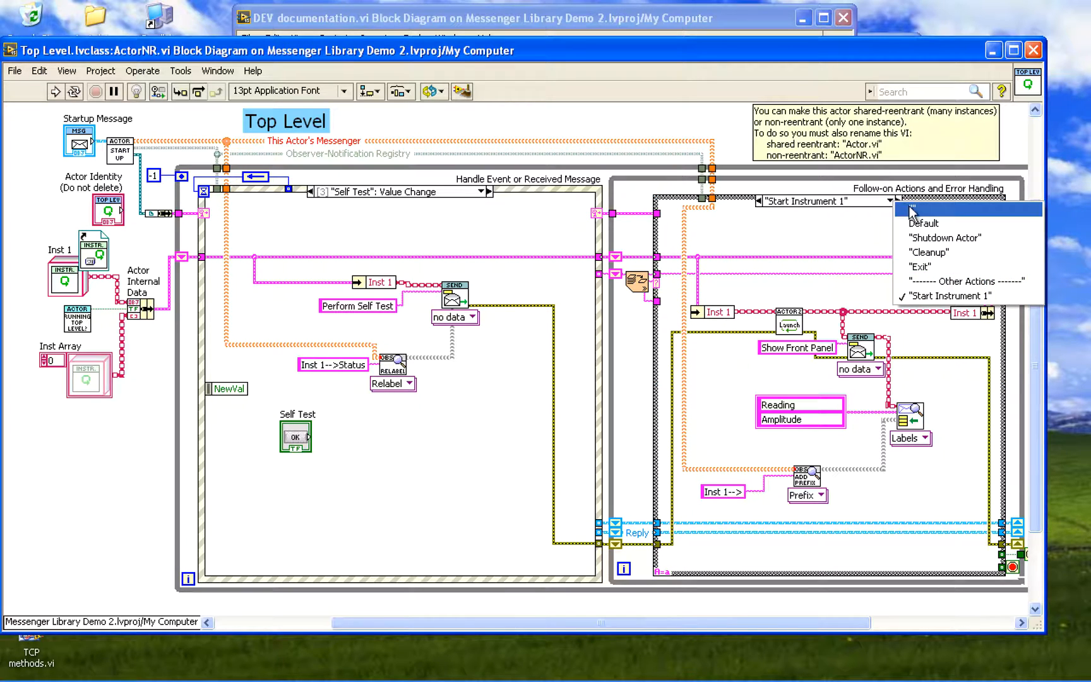
left_click(923, 223)
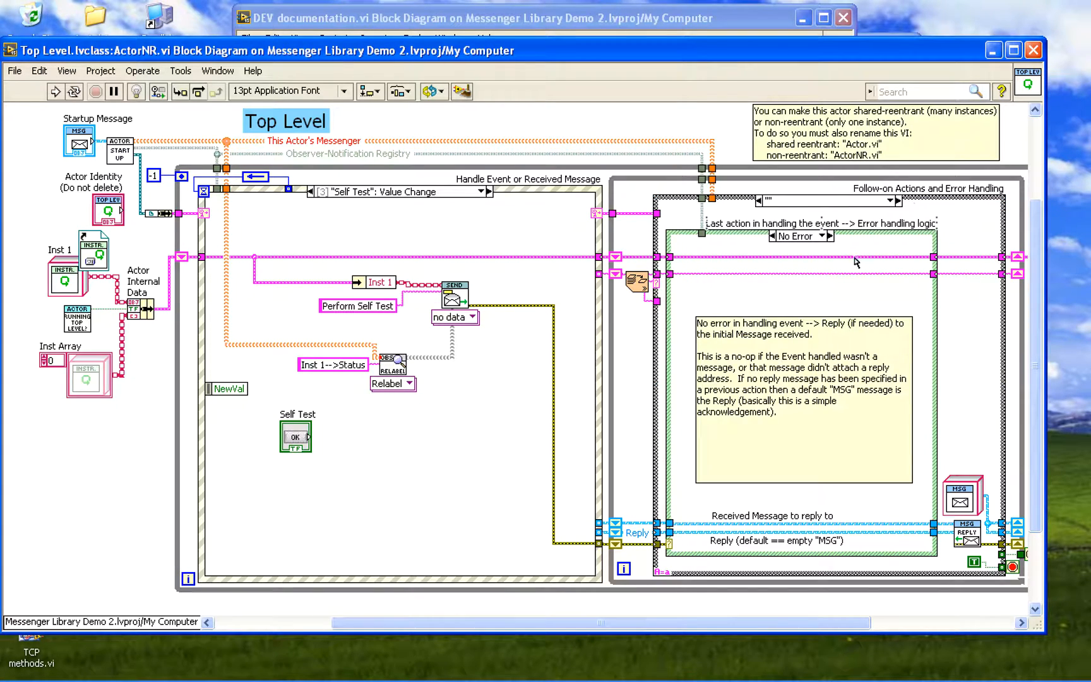
Show the inner Error case and its False branch, then return the documentation diagram to front
left_click(800, 234)
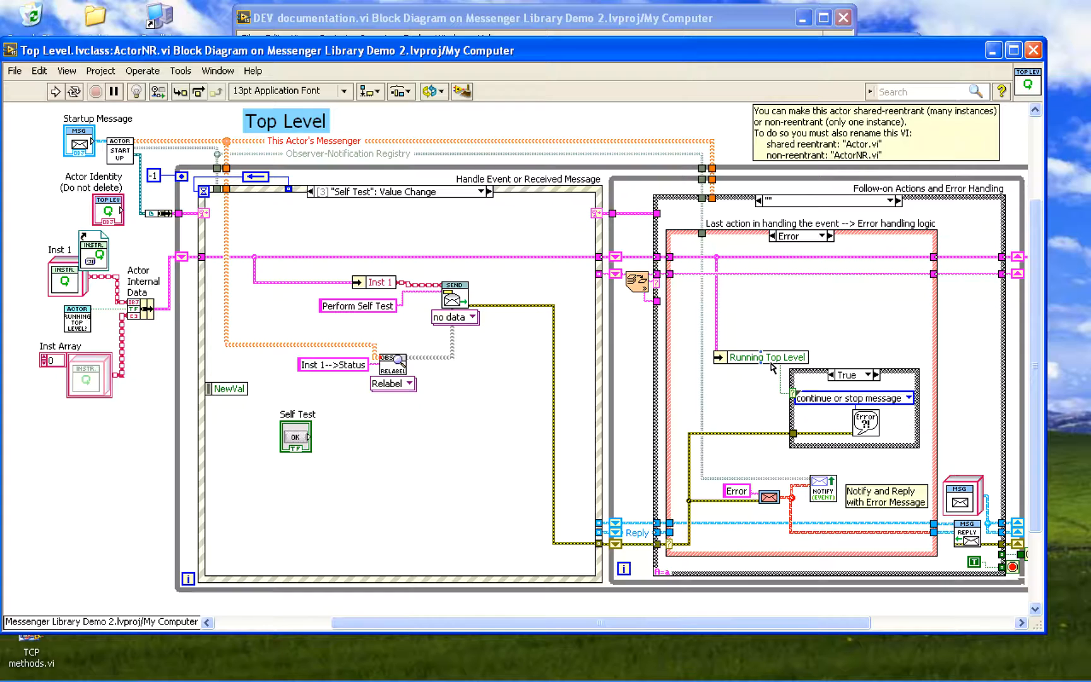
mouse_move(866, 421)
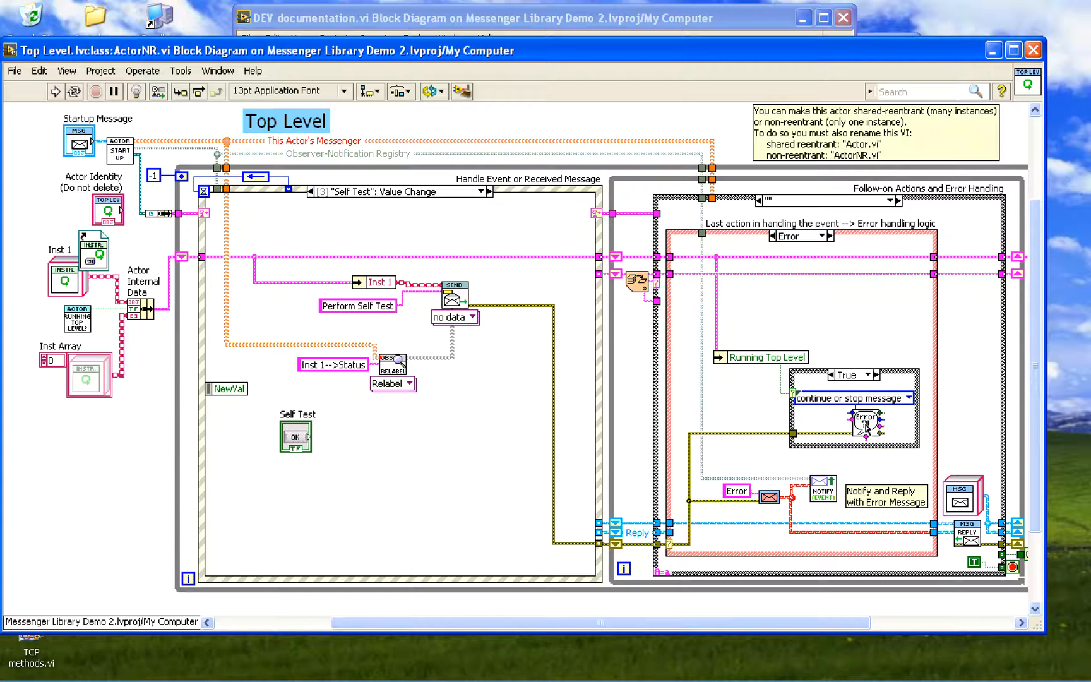
left_click(833, 373)
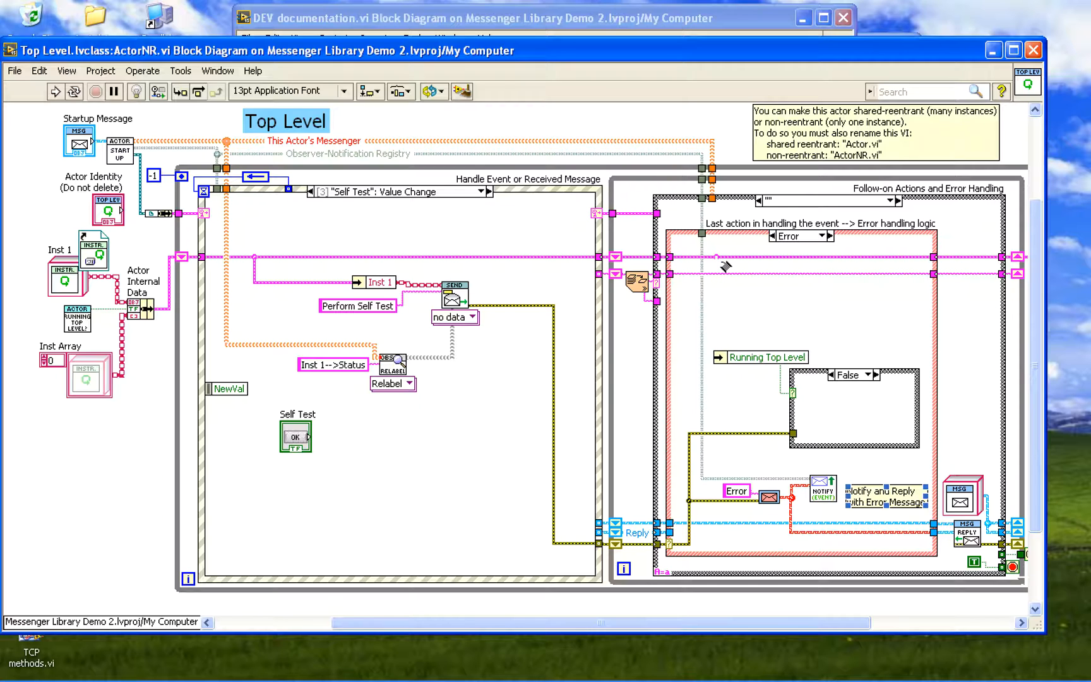
left_click(474, 18)
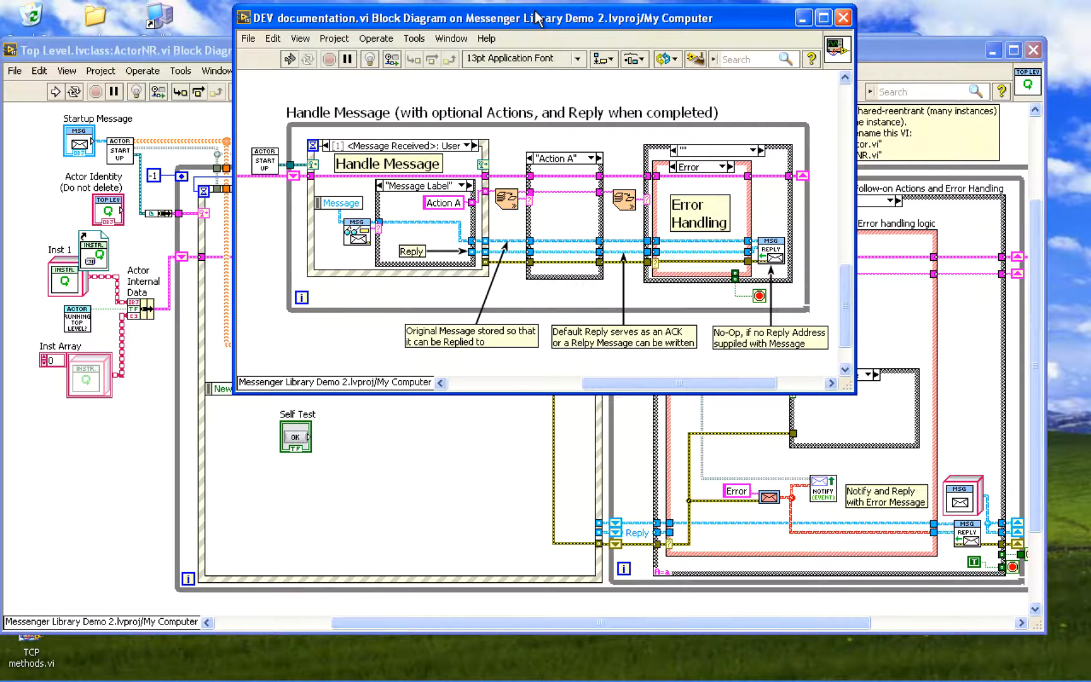